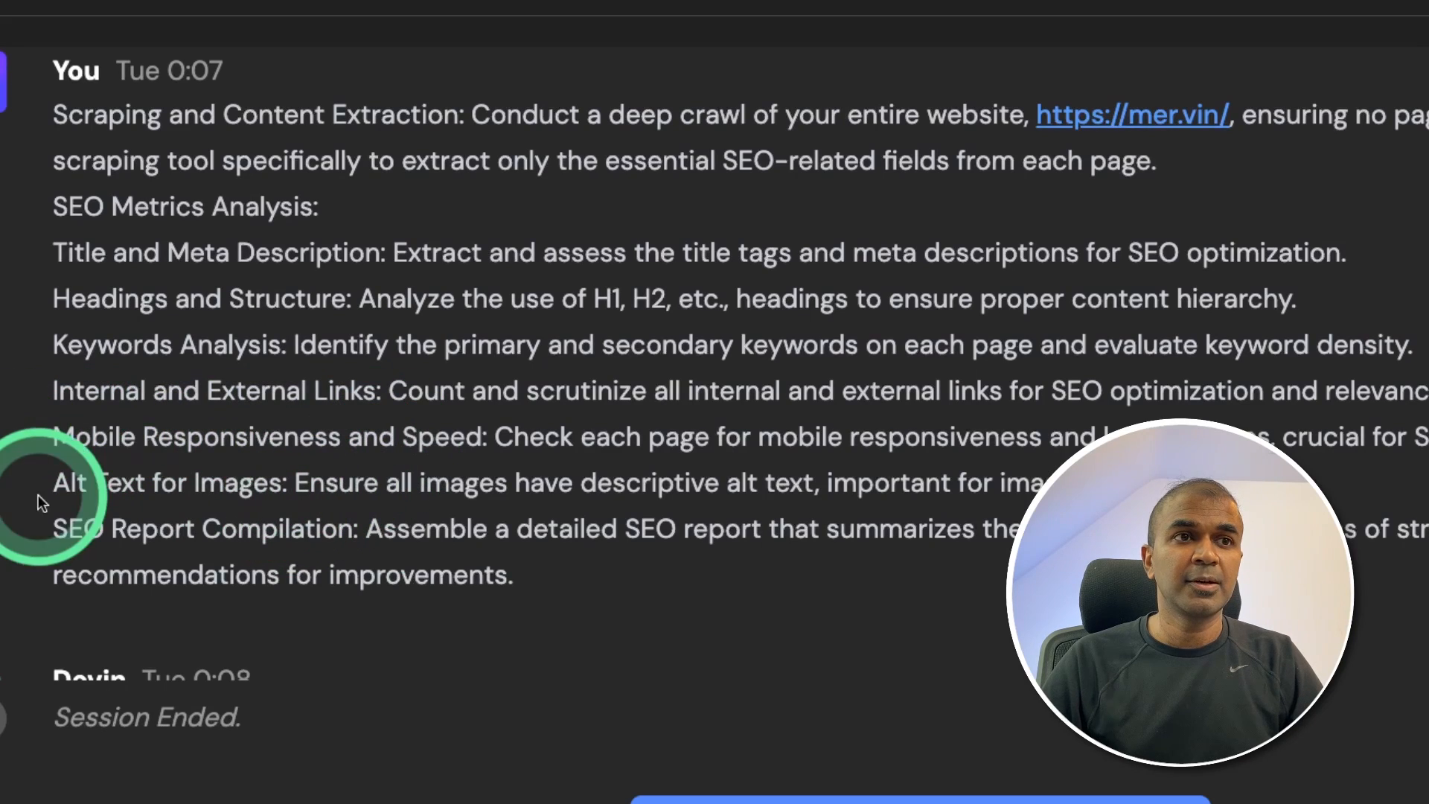
# Scroll through Devin's progress to the shell log showing Scrapy installed
pyautogui.doubleClick(111, 483)
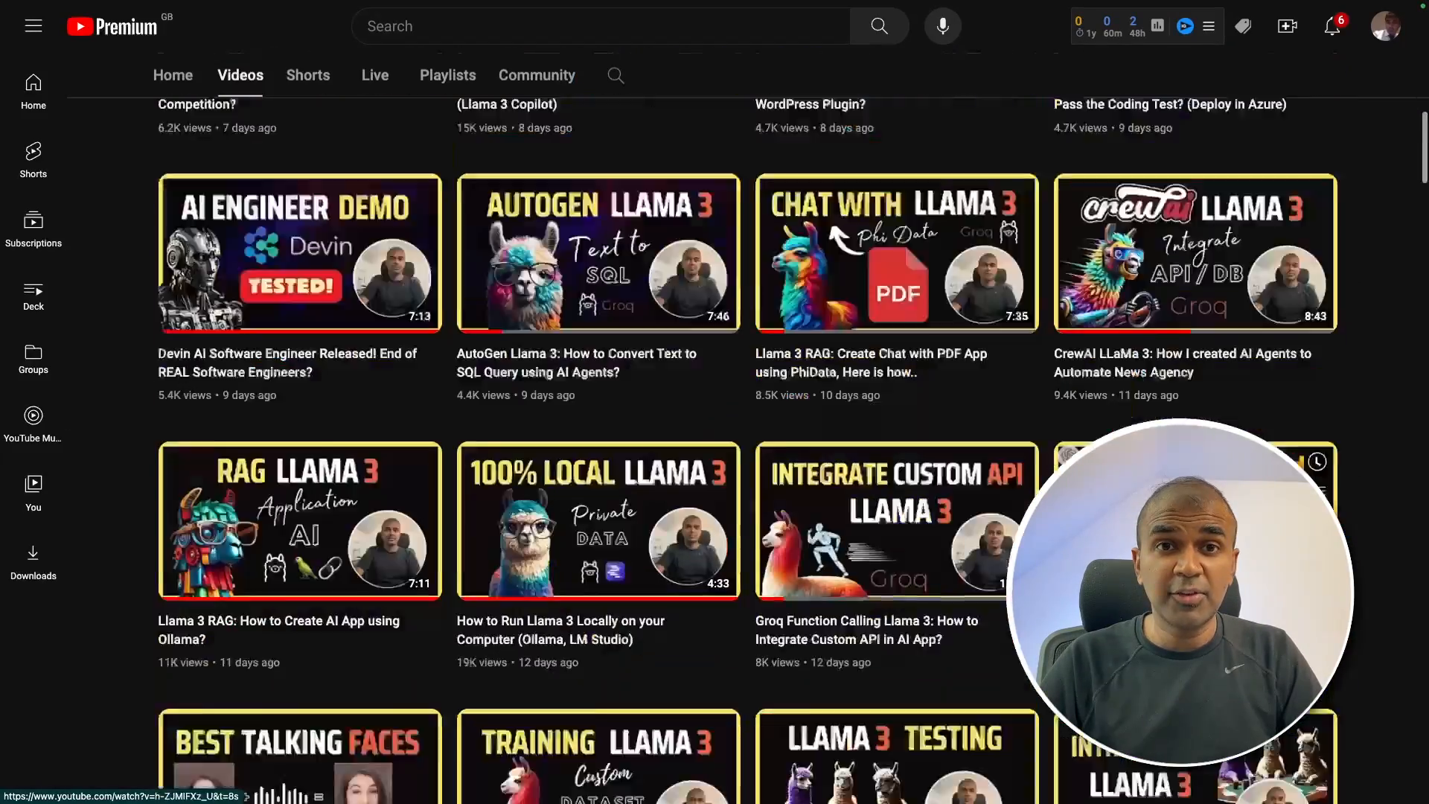
pyautogui.scroll(-3)
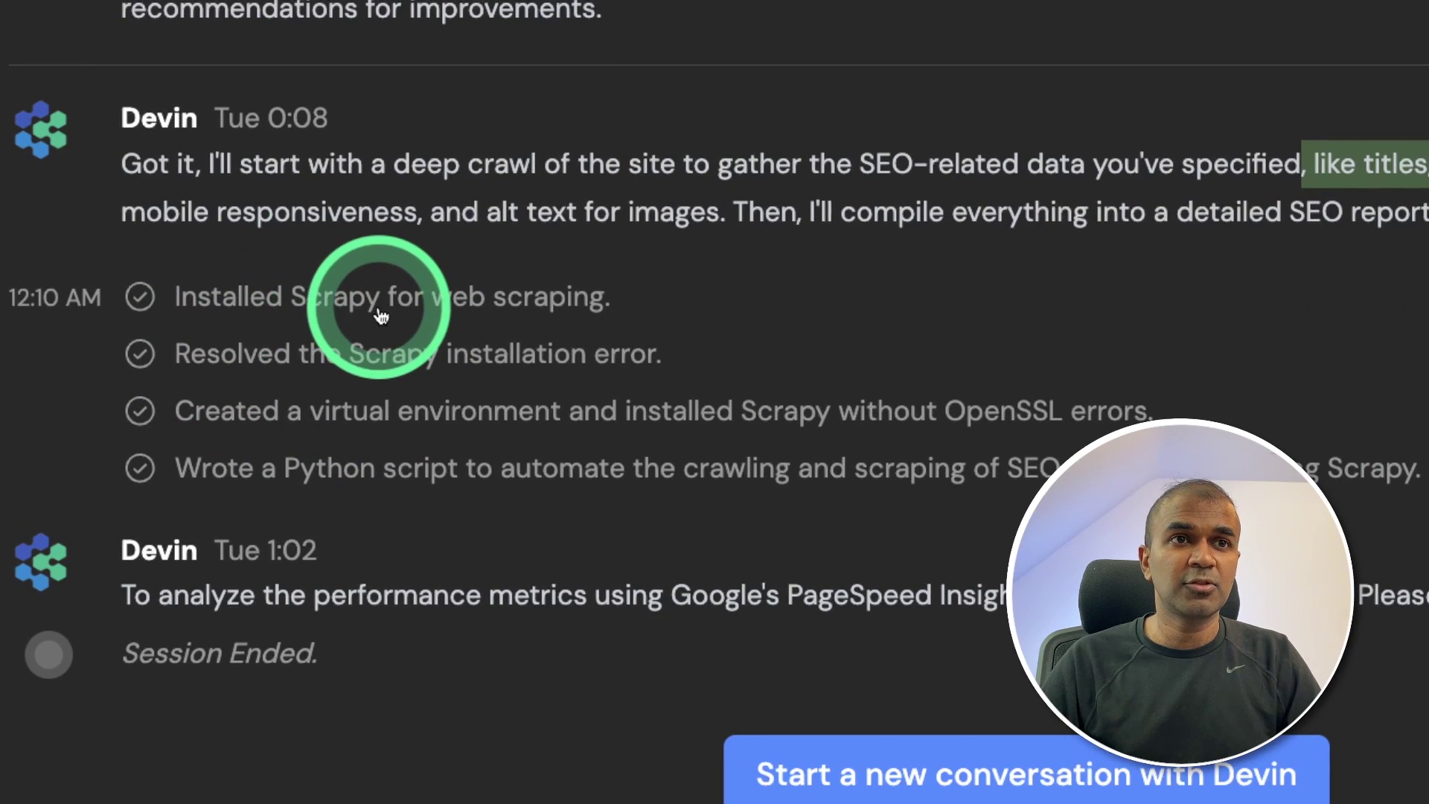
pyautogui.moveTo(796, 477)
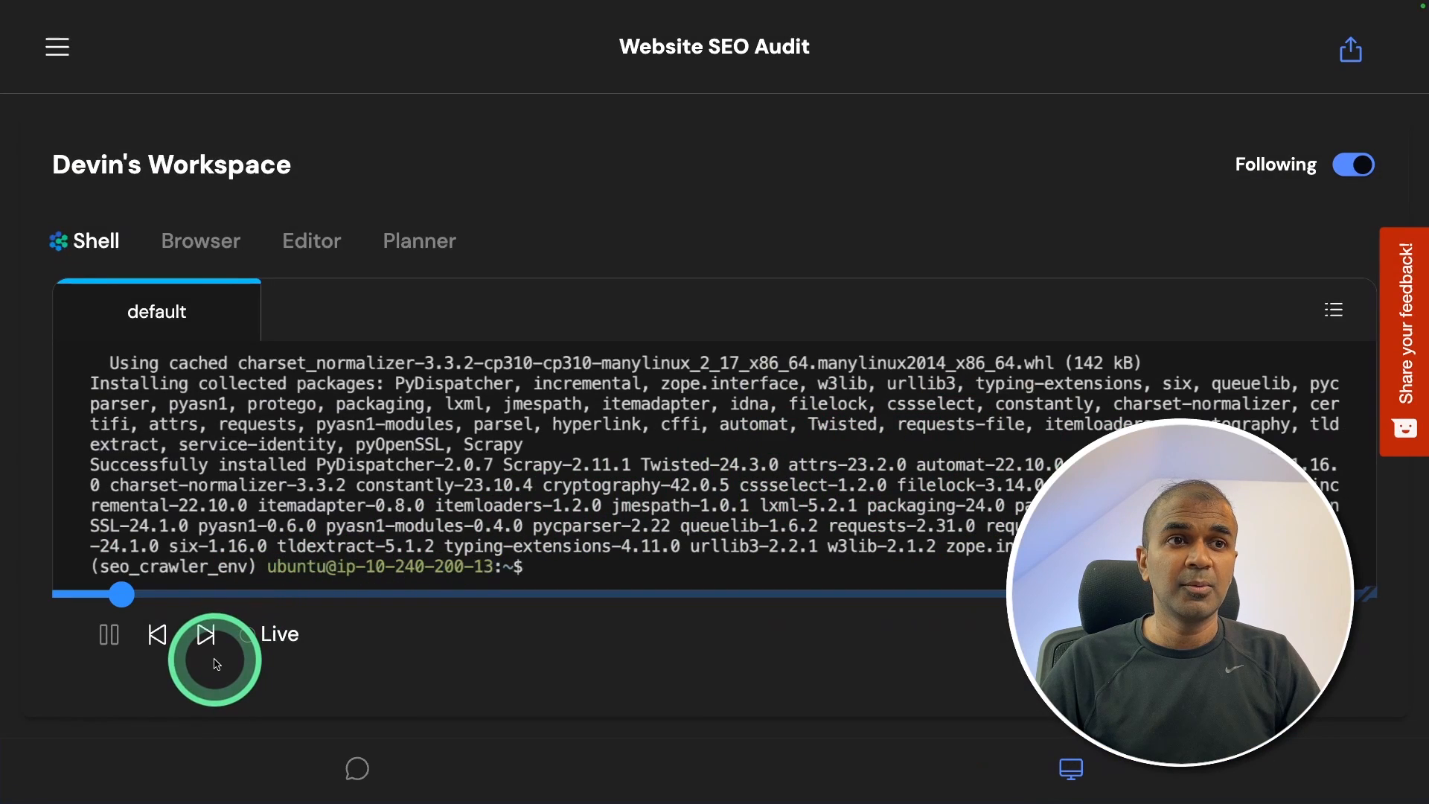
# Review the audit plan in Planner, then return to the shell showing mer_vin_seo created
pyautogui.click(418, 241)
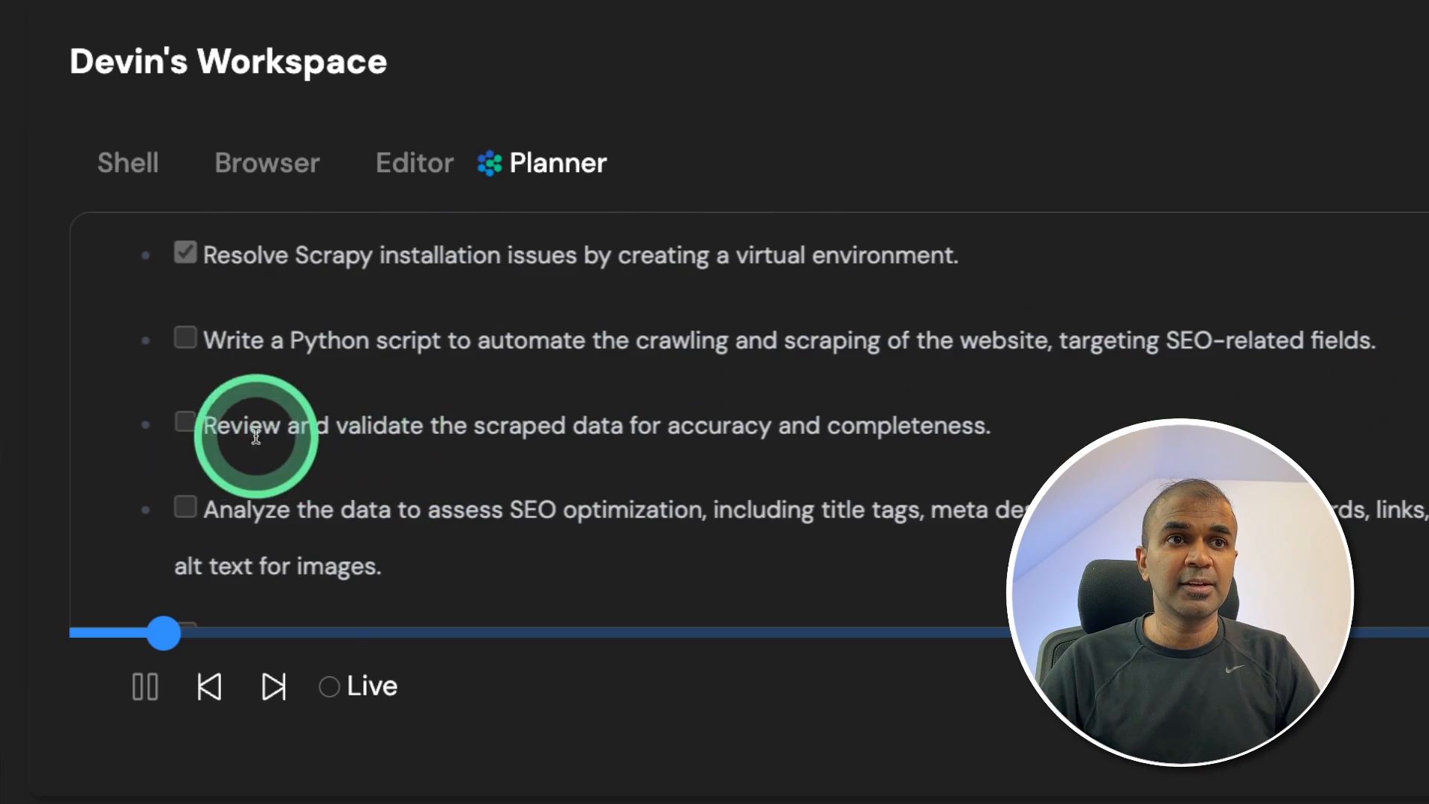
pyautogui.scroll(-3)
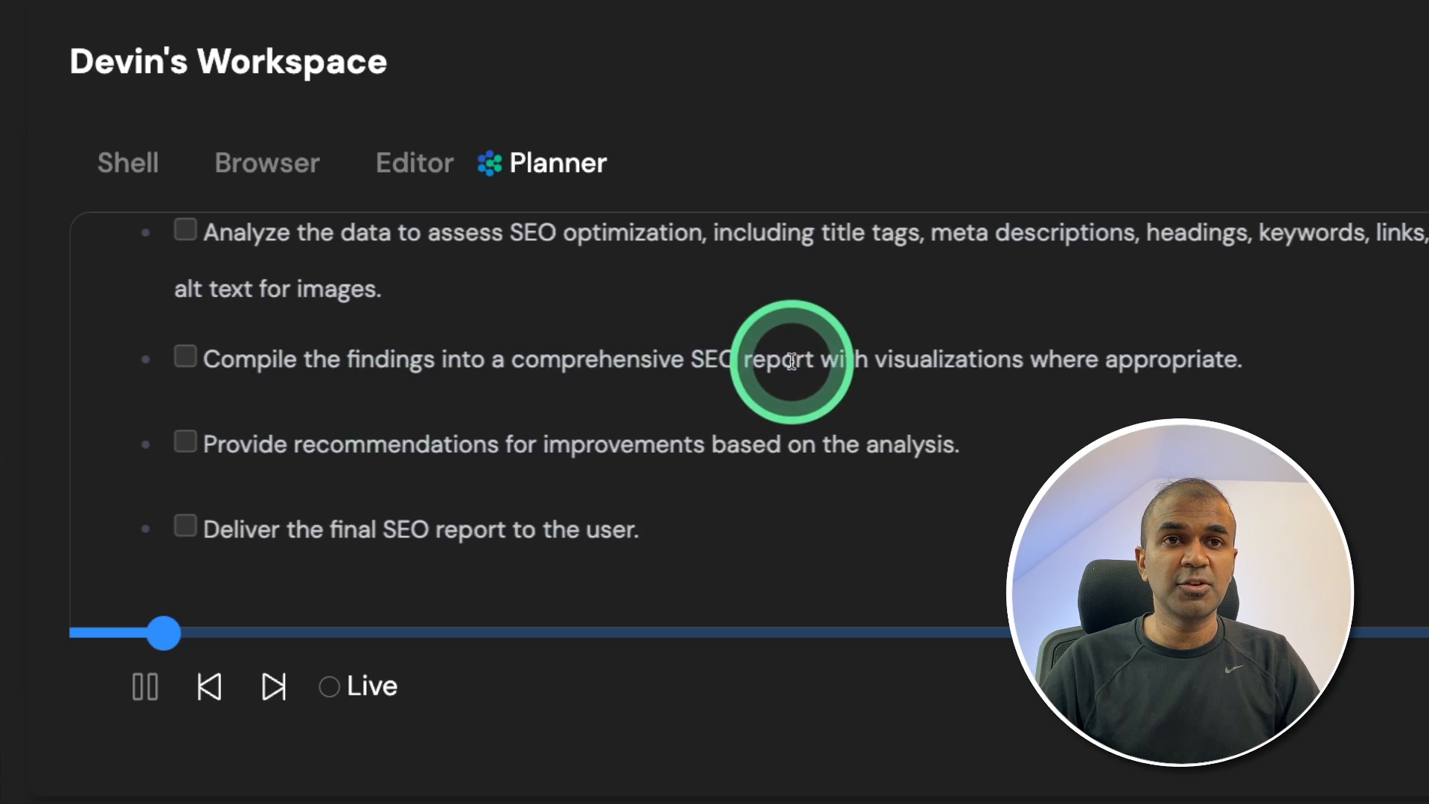
pyautogui.moveTo(295, 448)
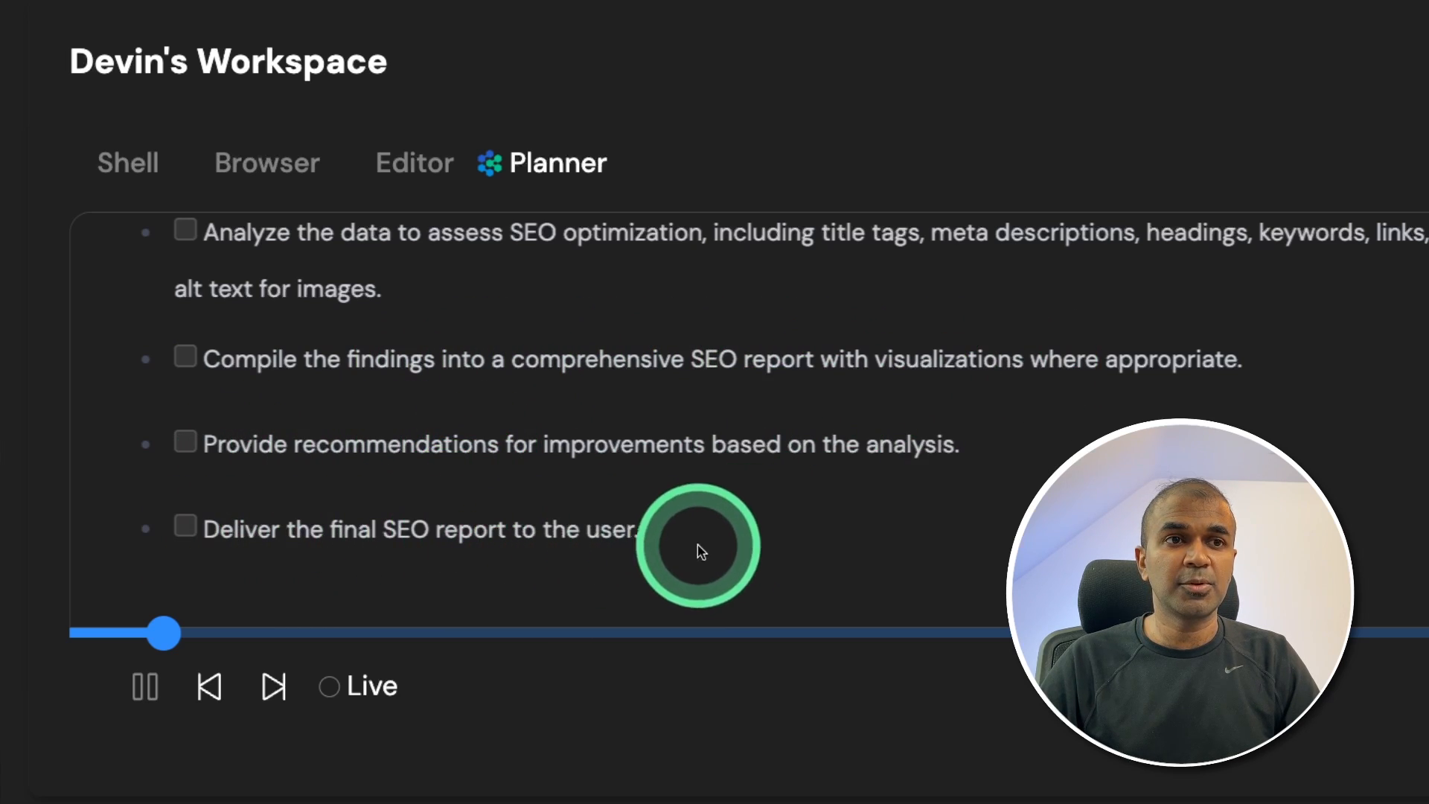
pyautogui.click(126, 161)
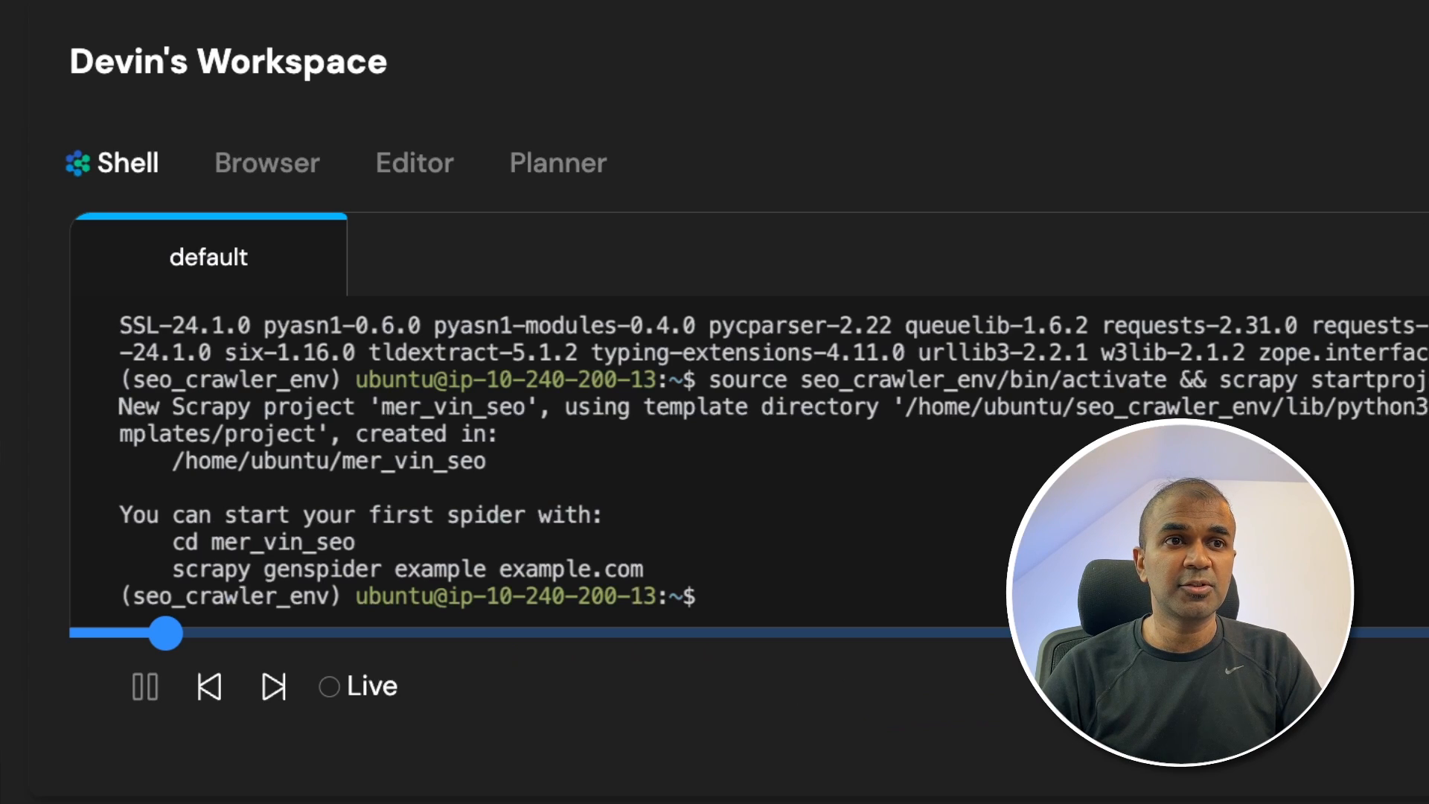
# View the generated mer.vin spider code, then the run_full_crawl output and Command History
pyautogui.click(414, 163)
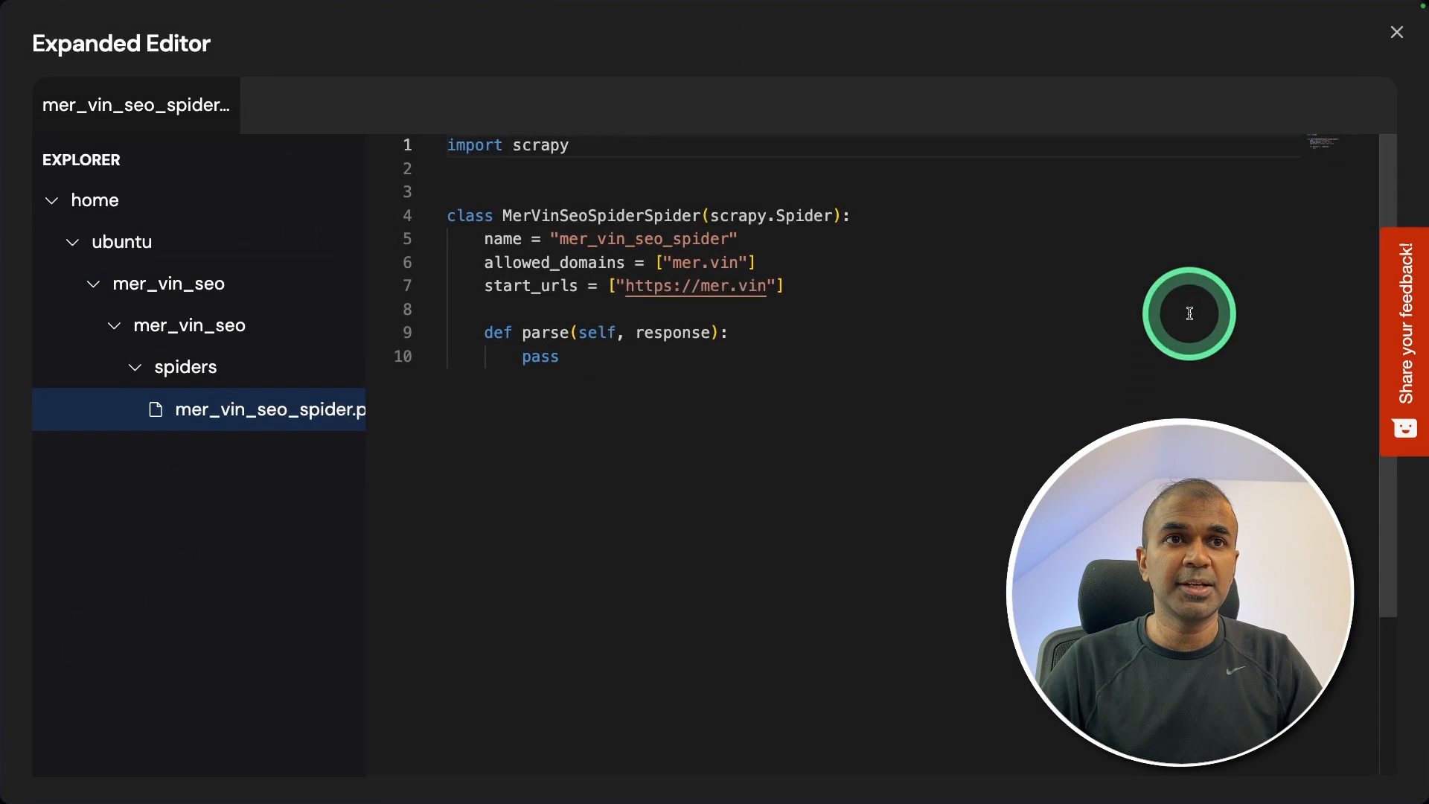
pyautogui.click(1397, 32)
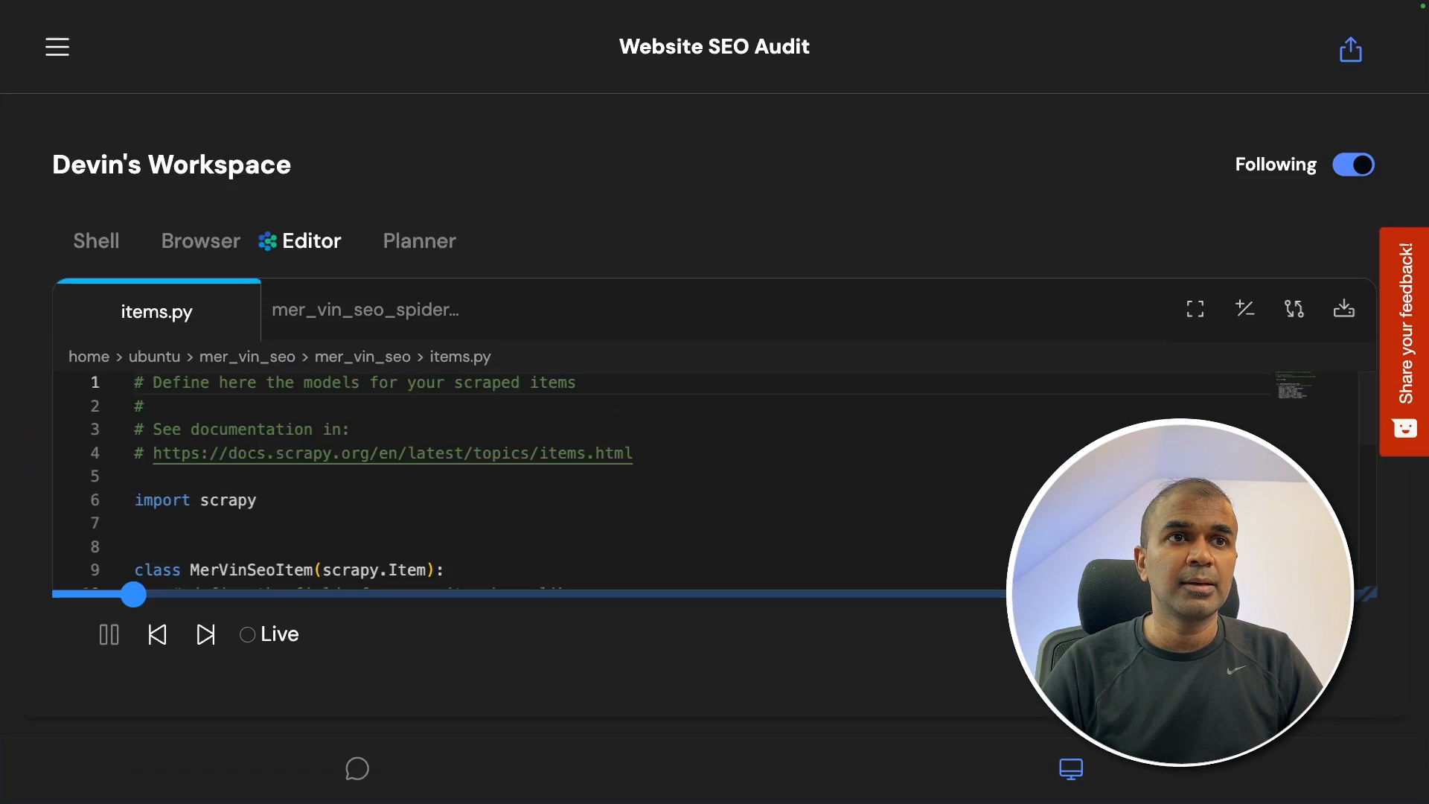
pyautogui.click(95, 240)
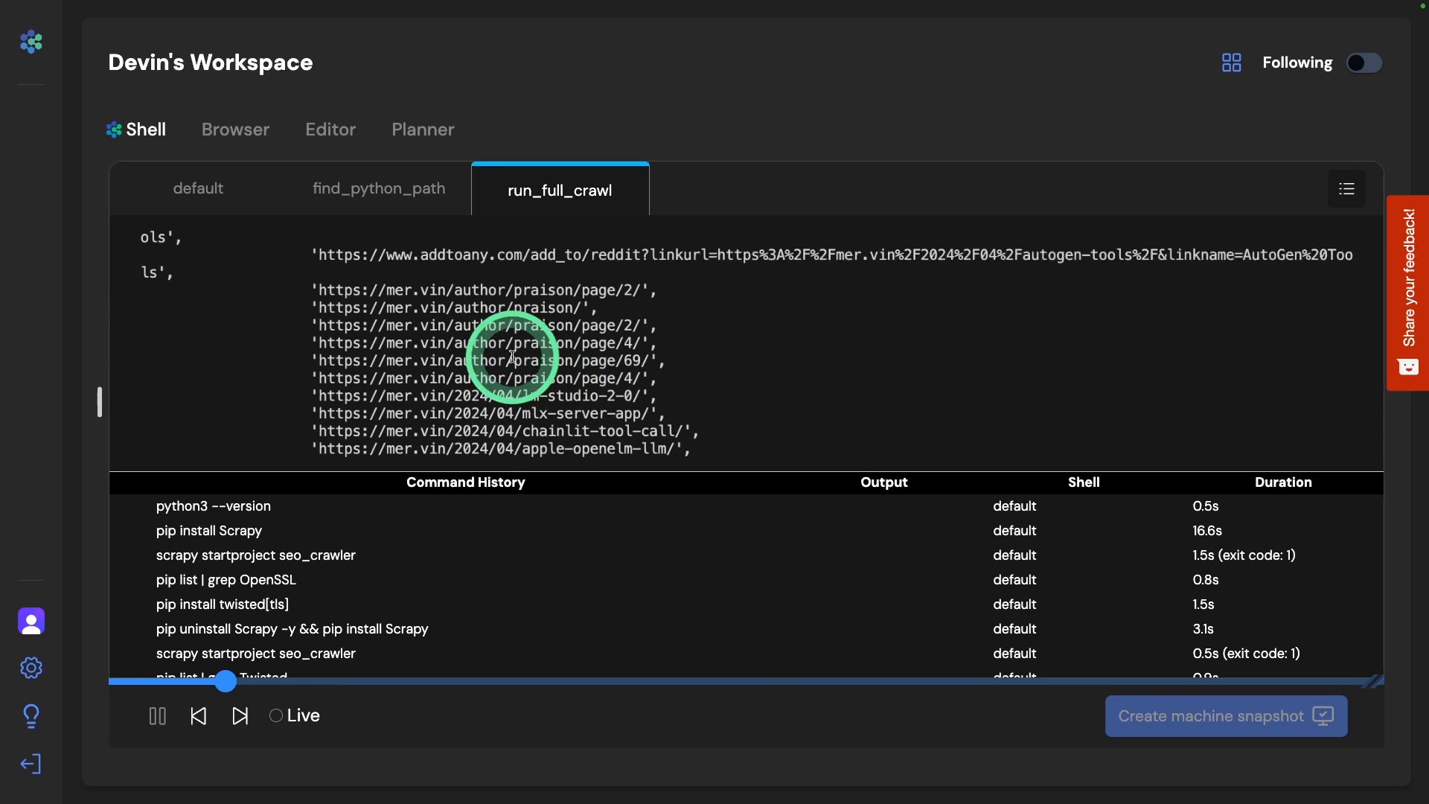
# Advance the replay timeline to reveal incremental_json_cleaner.py and the SEO analysis files
pyautogui.scroll(-3)
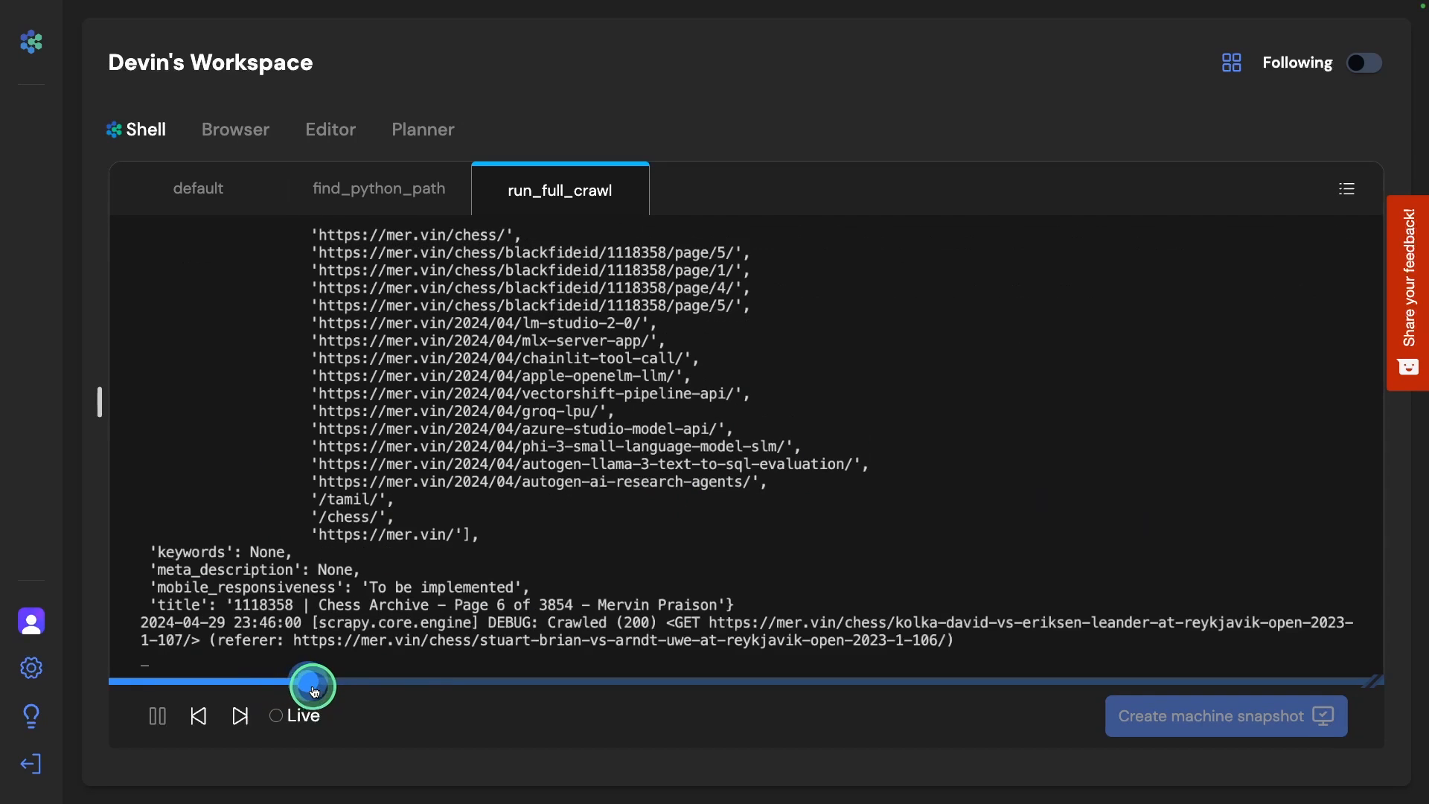
pyautogui.moveTo(312, 686); pyautogui.dragTo(434, 686)
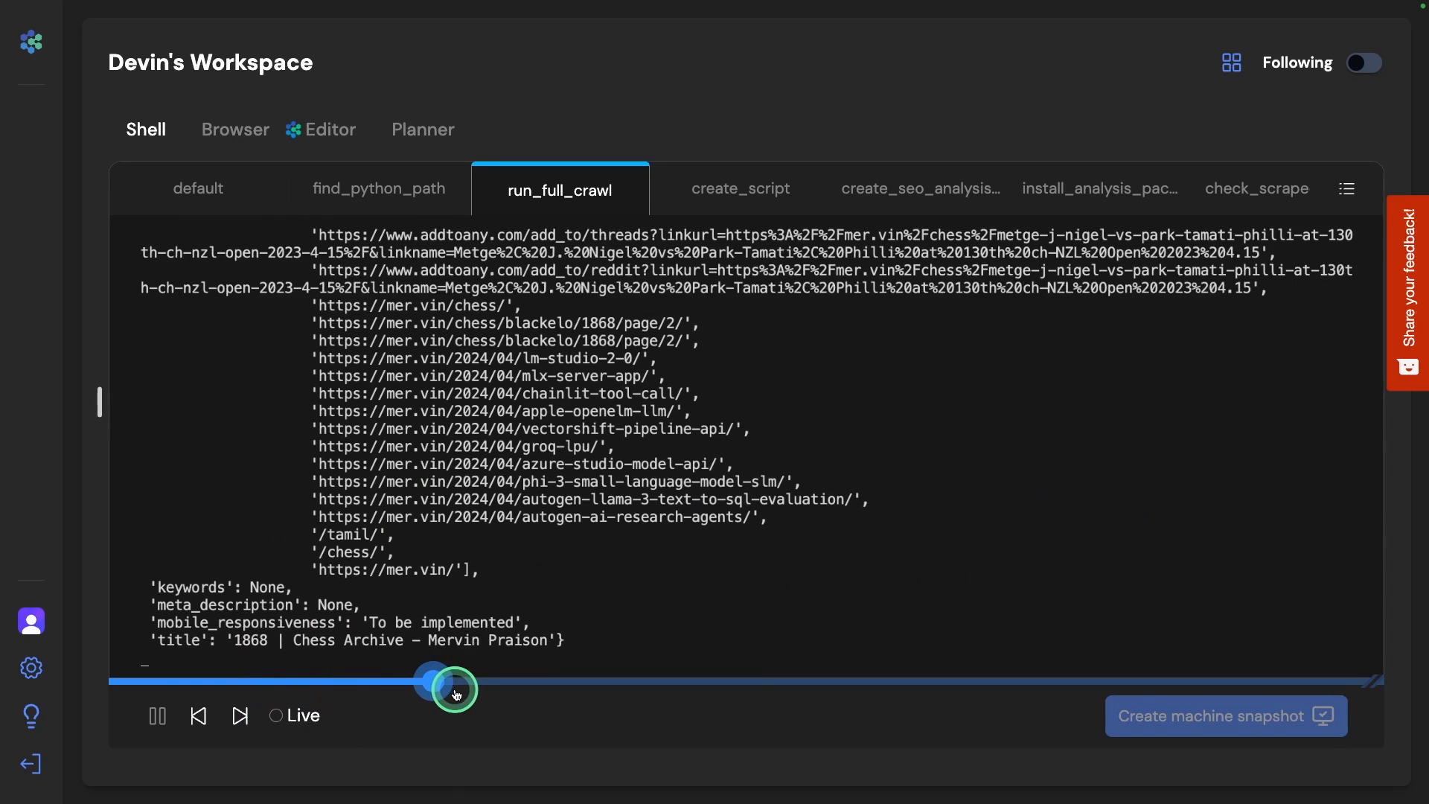
pyautogui.moveTo(433, 675); pyautogui.dragTo(571, 679)
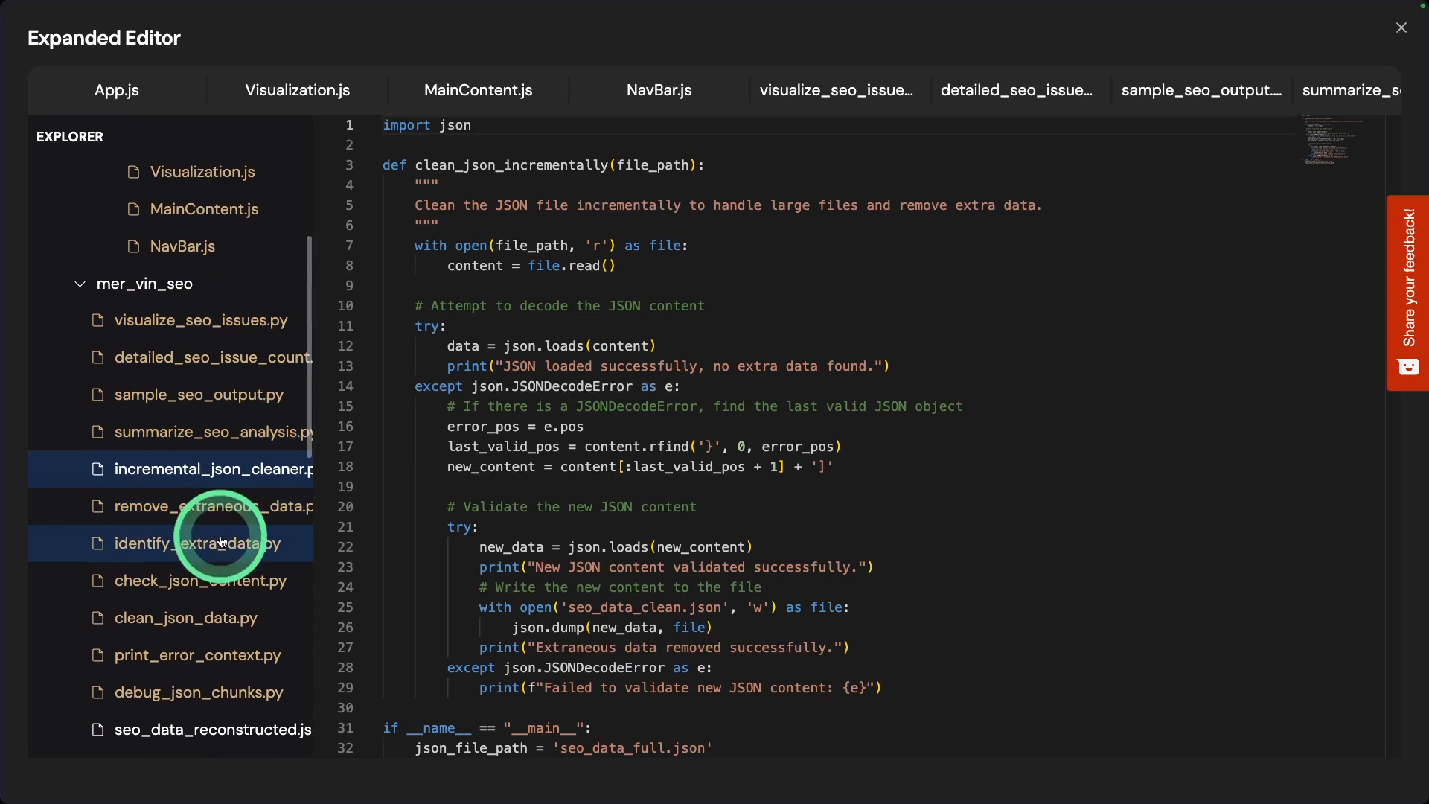
# Inspect visualize_seo_issues.py and pagespeed_analysis.py, selecting the YOUR_API_KEY placeholder
pyautogui.click(201, 317)
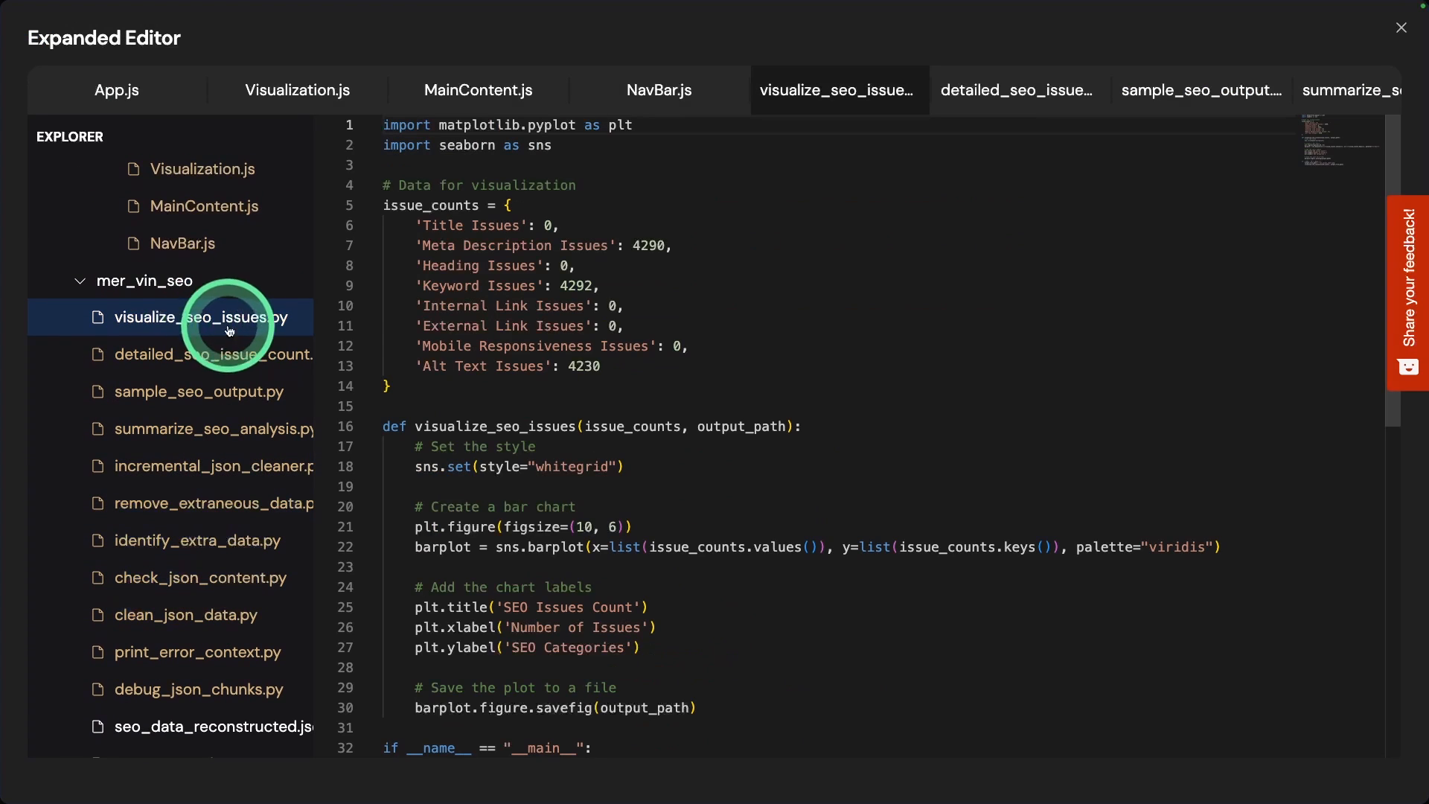
pyautogui.click(214, 354)
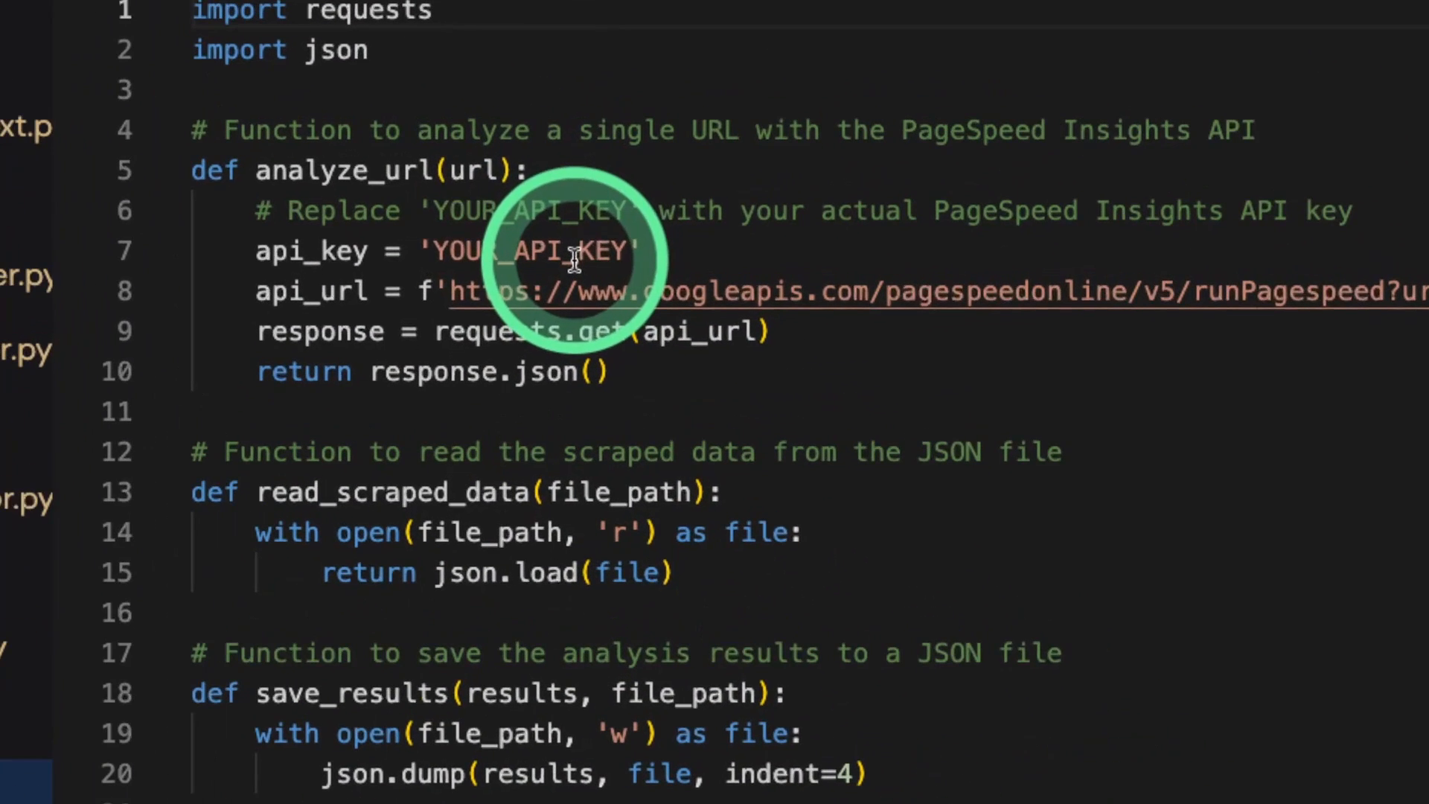
pyautogui.doubleClick(530, 251)
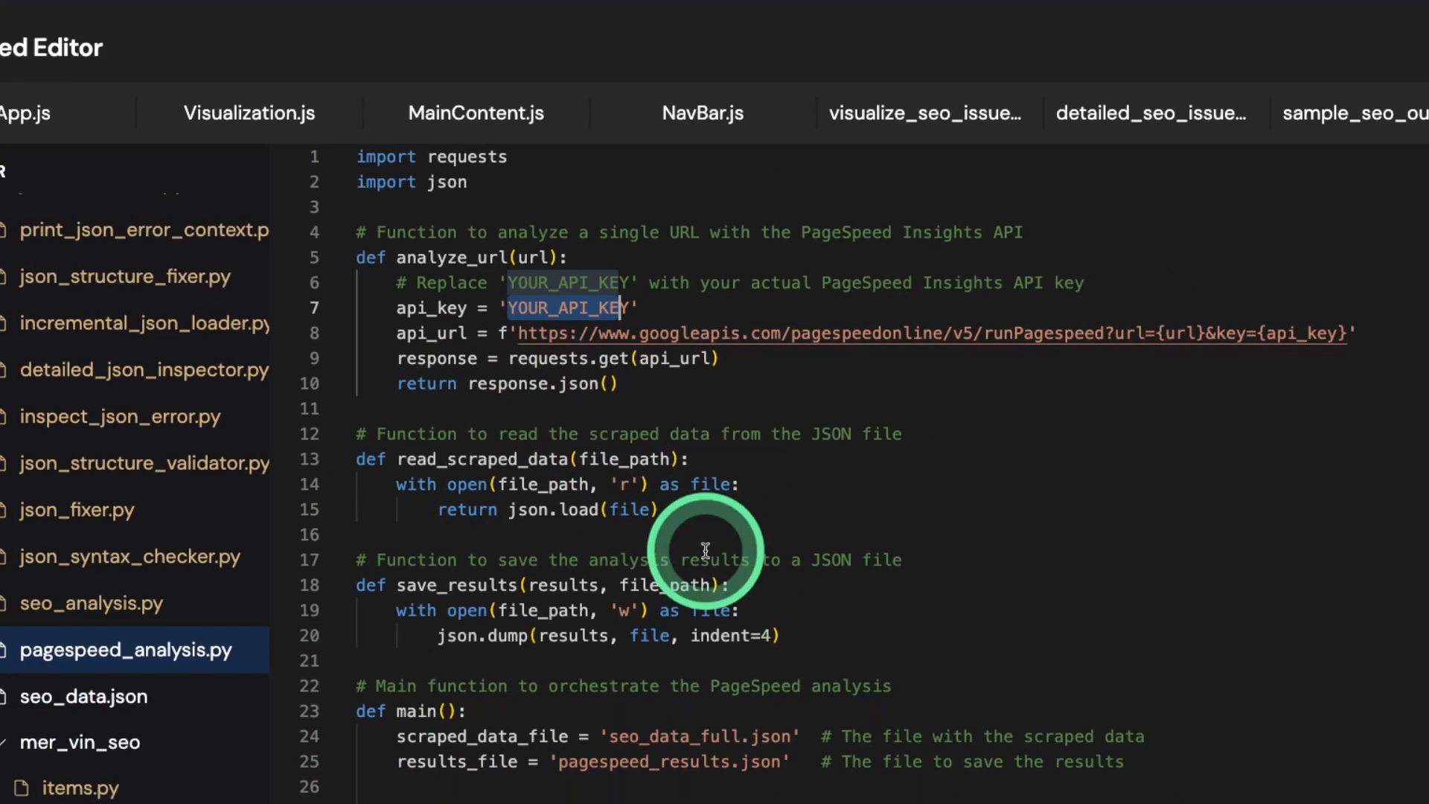
pyautogui.click(78, 786)
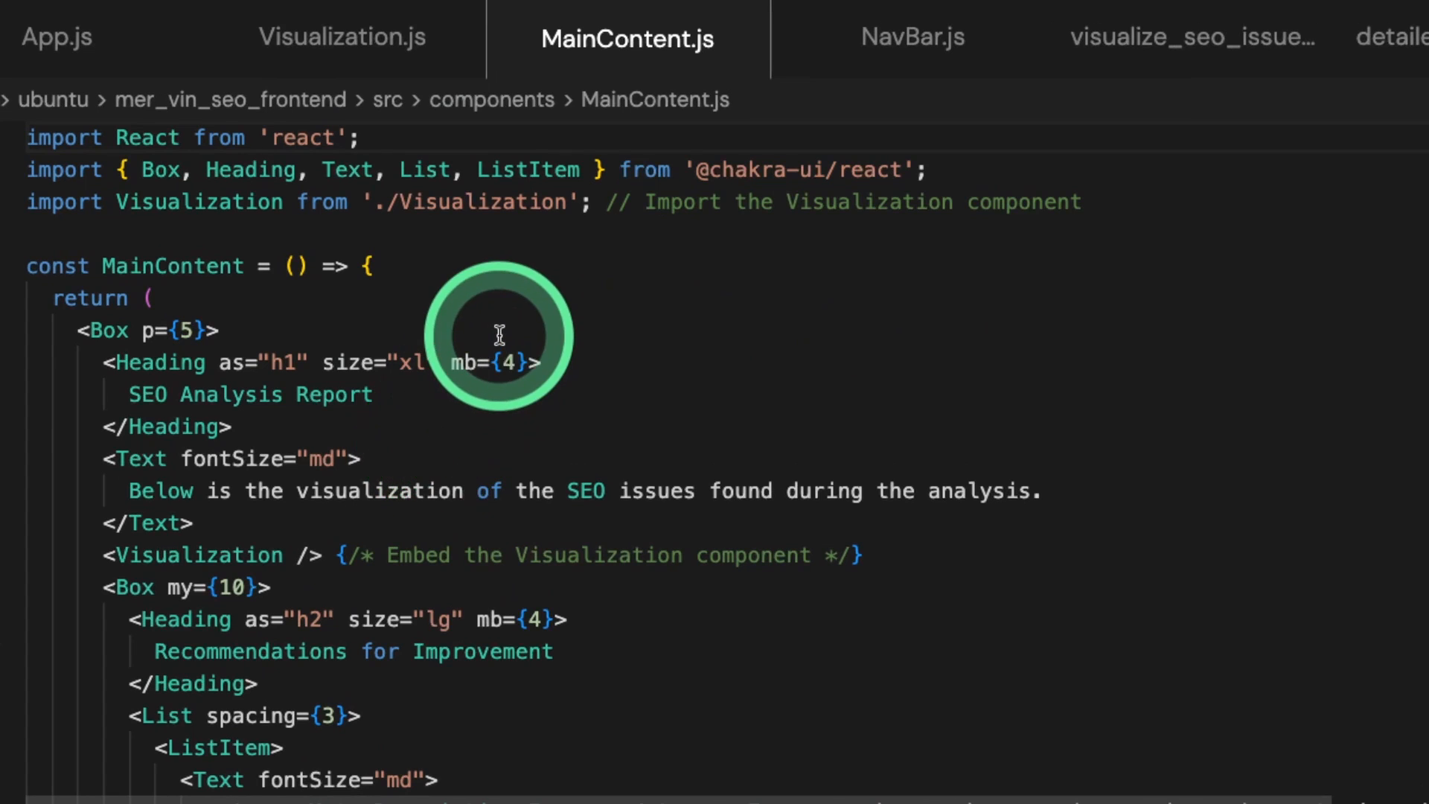
# Review the App.js, MainContent.js and Visualization.js component code
pyautogui.click(67, 52)
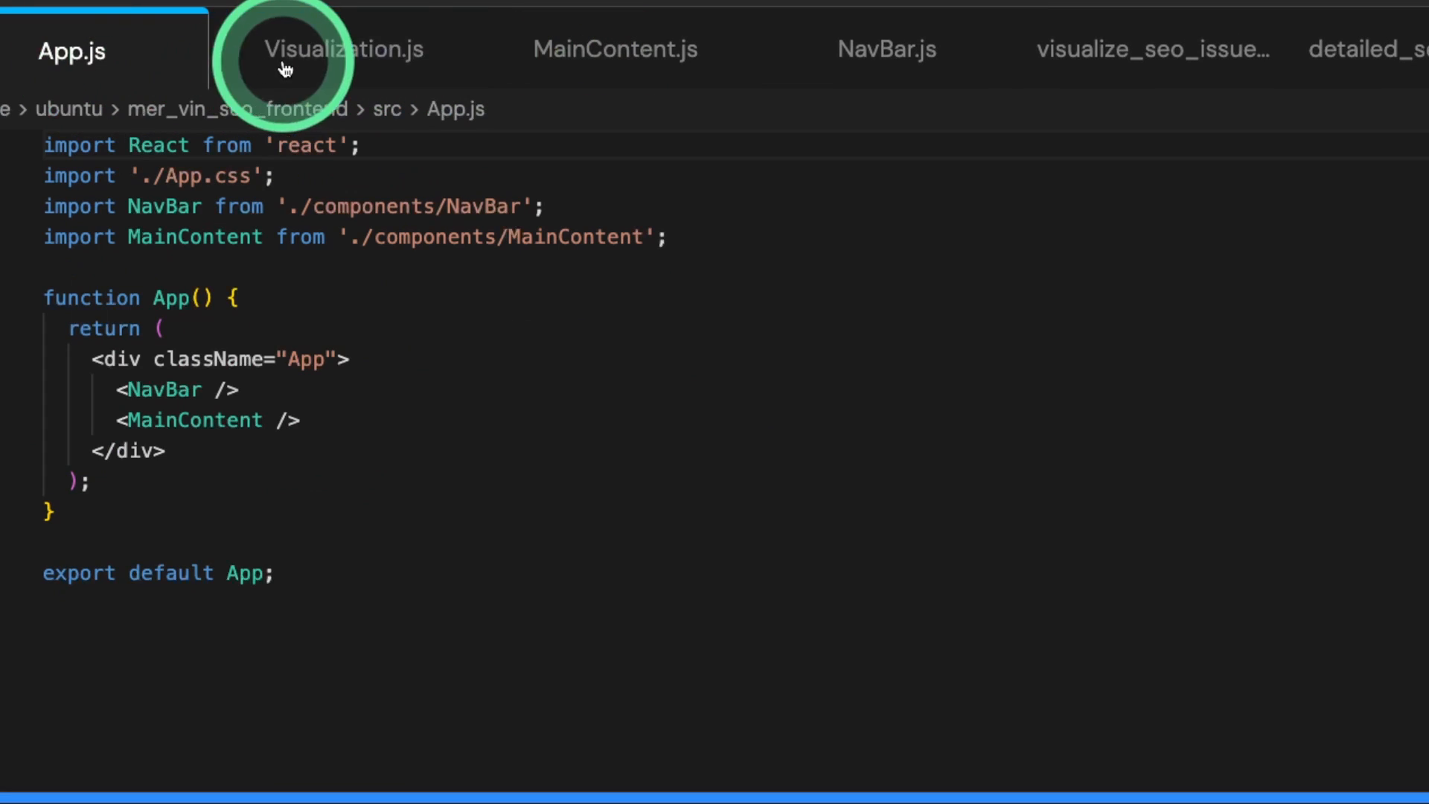
pyautogui.click(615, 49)
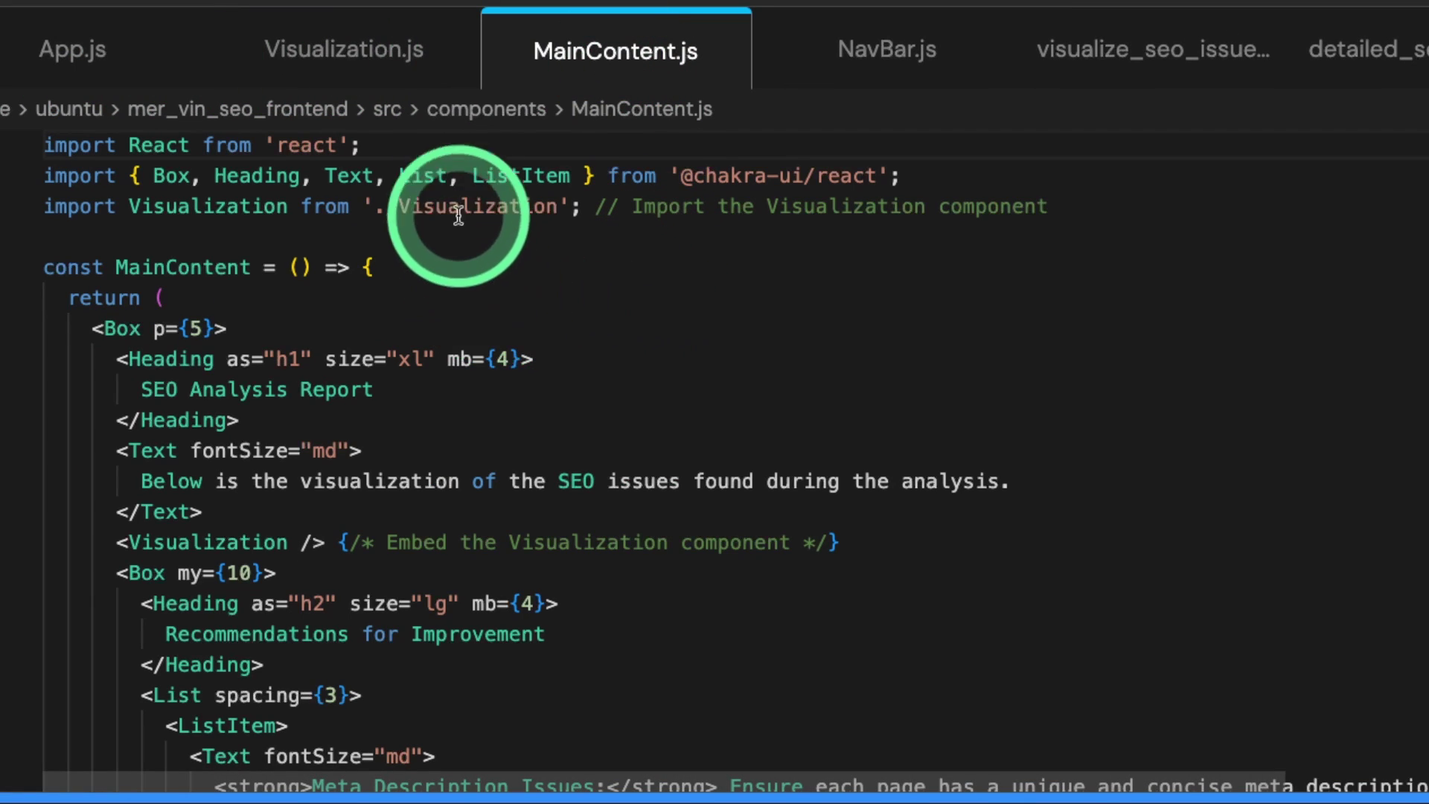
pyautogui.click(344, 48)
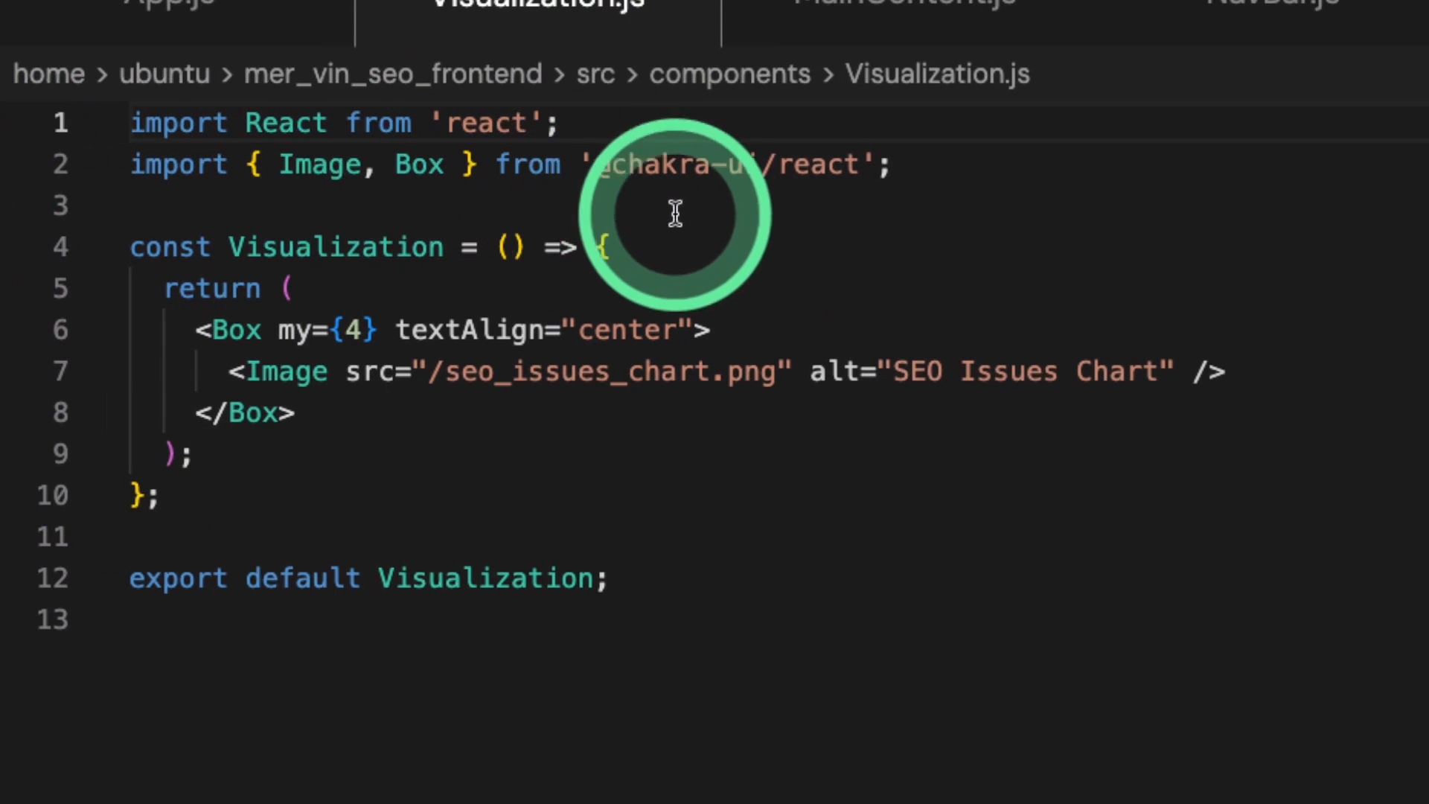
pyautogui.doubleClick(478, 123)
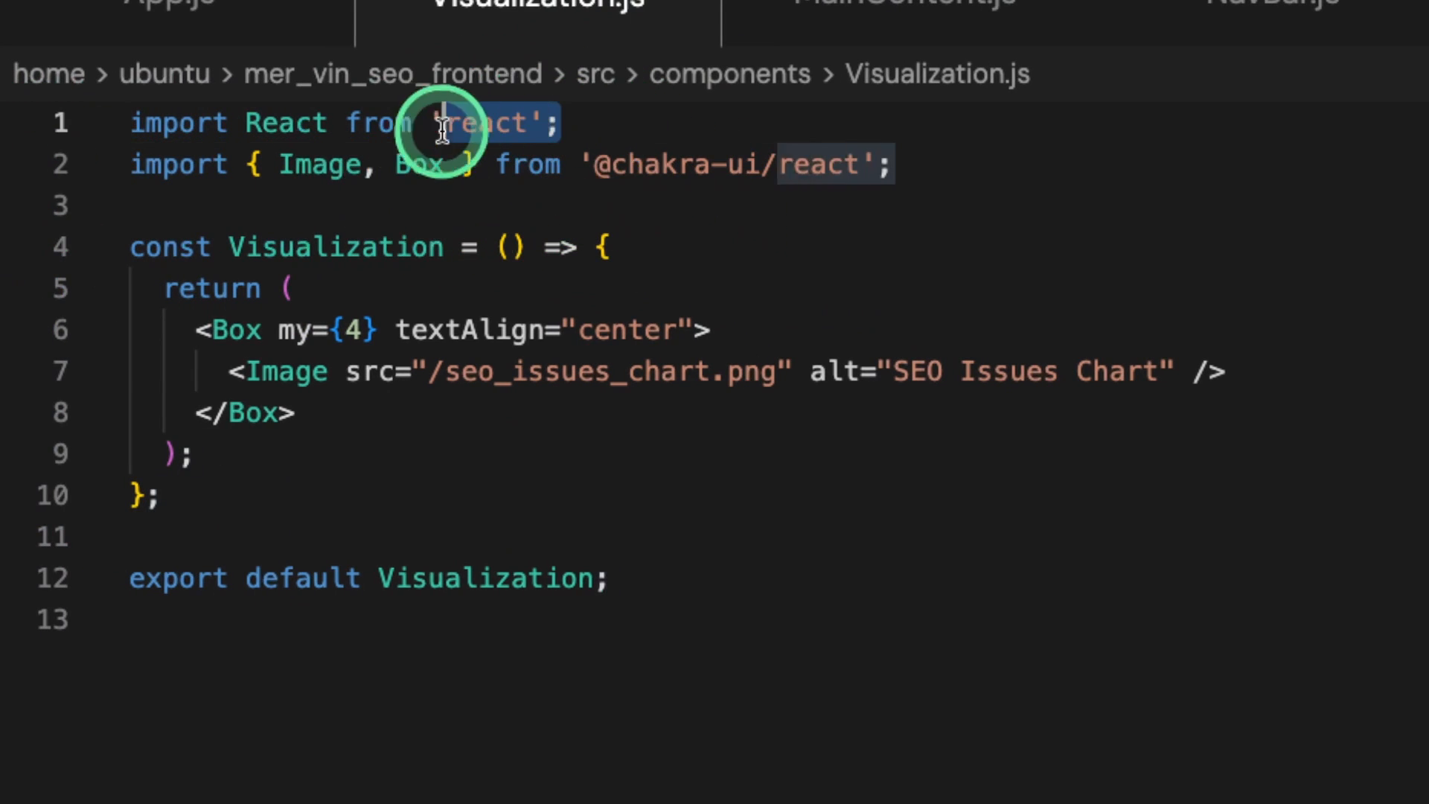
pyautogui.click(684, 165)
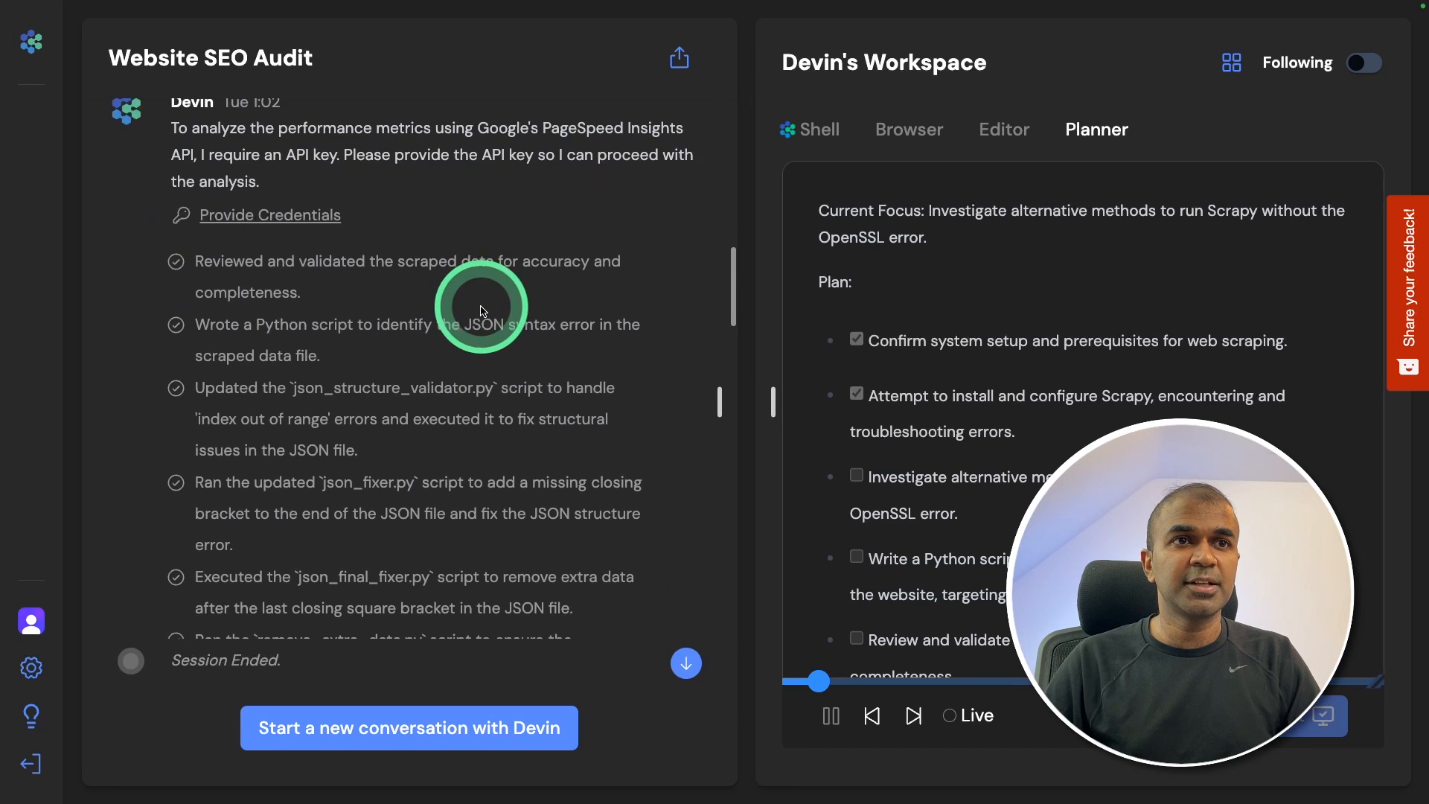
# Follow the netlify.app link in Devin's final message to the deployed SEO report
pyautogui.scroll(-3)
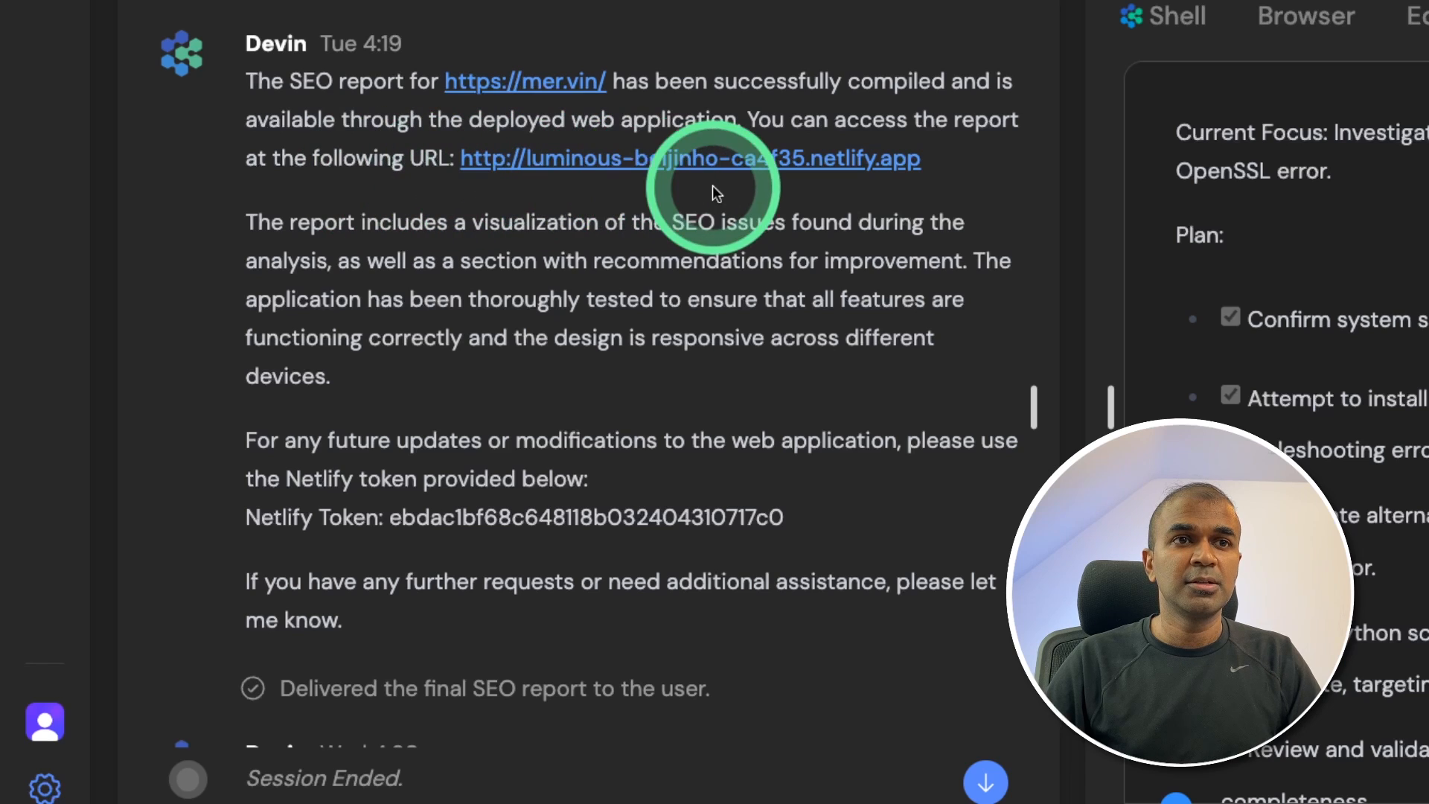
pyautogui.click(689, 158)
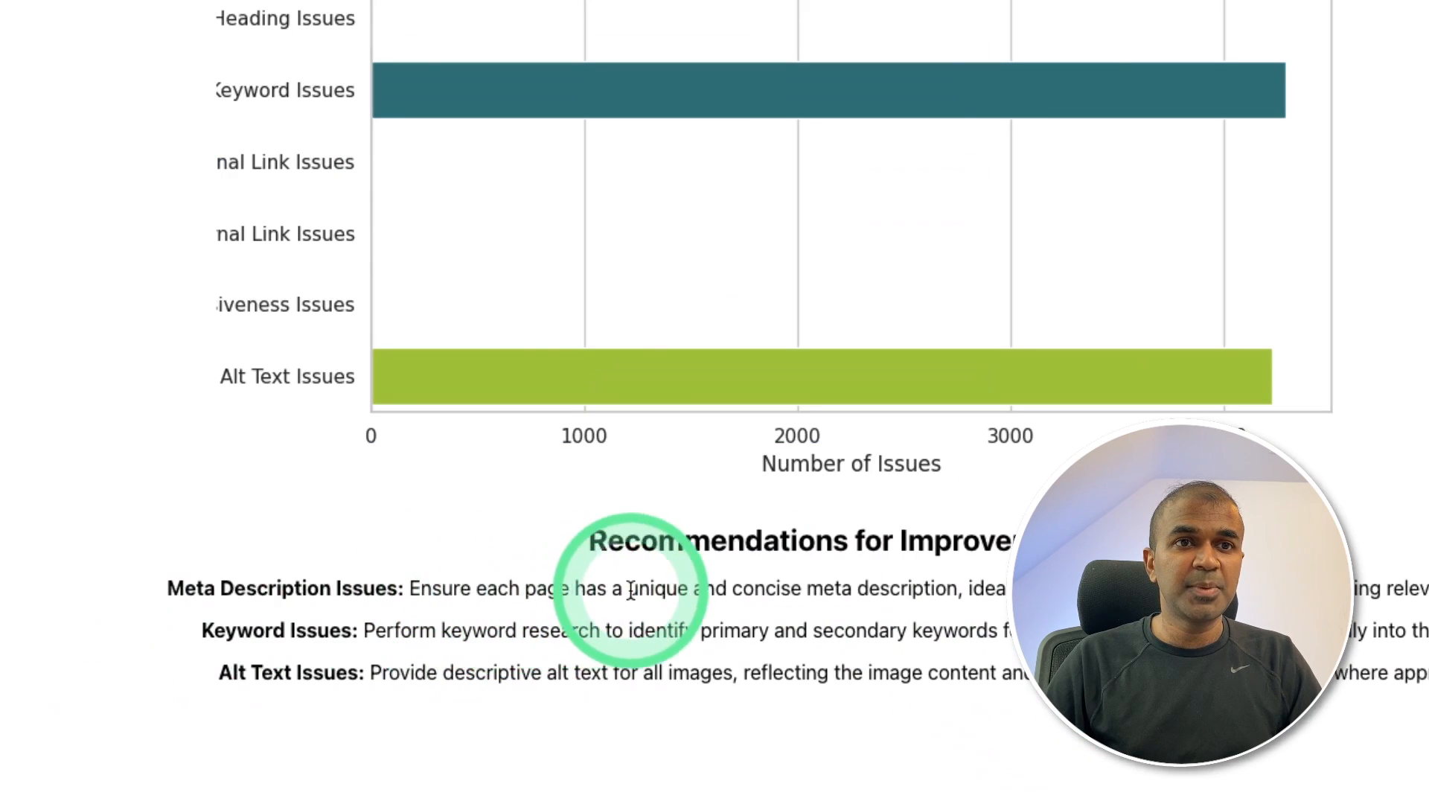
pyautogui.moveTo(955, 610)
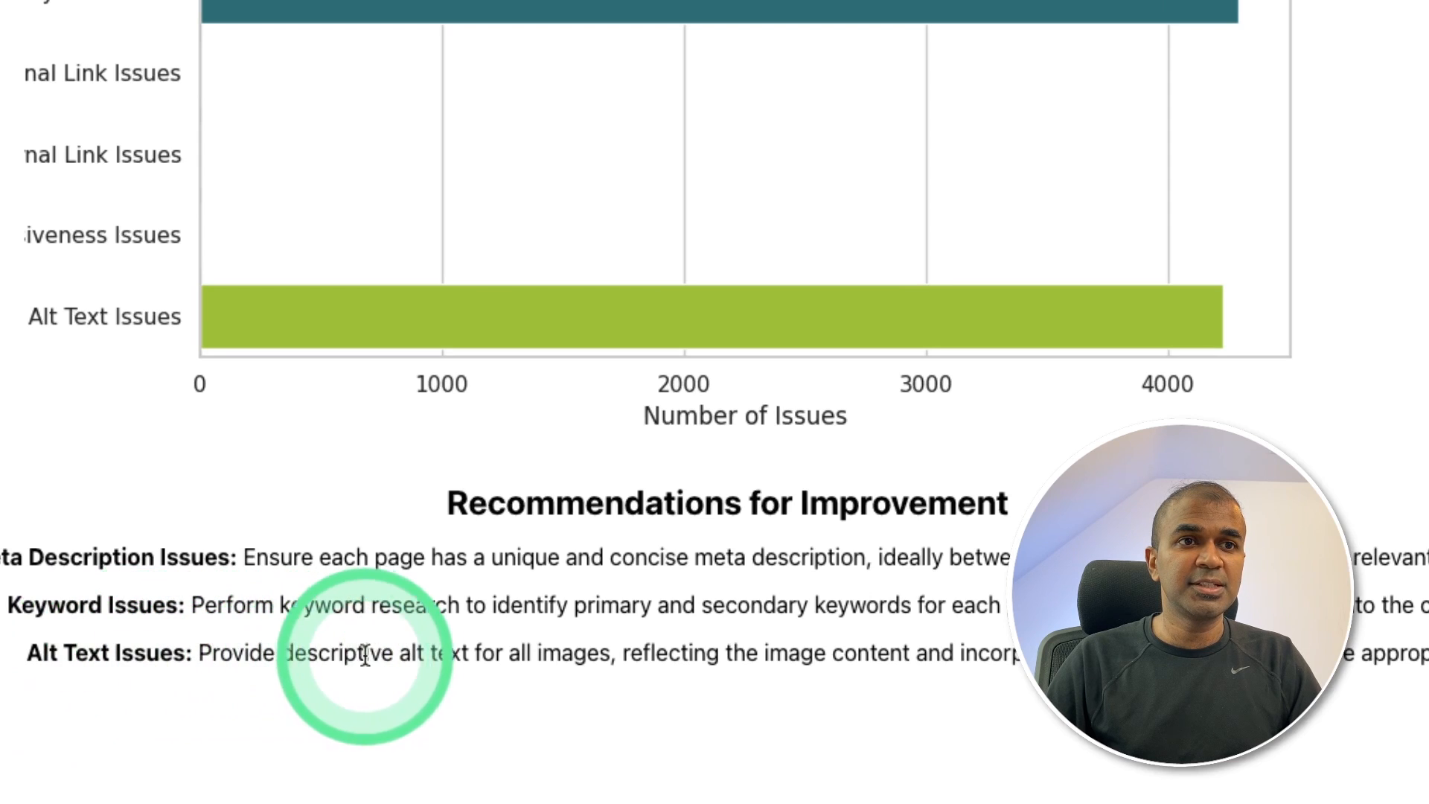
pyautogui.moveTo(681, 673)
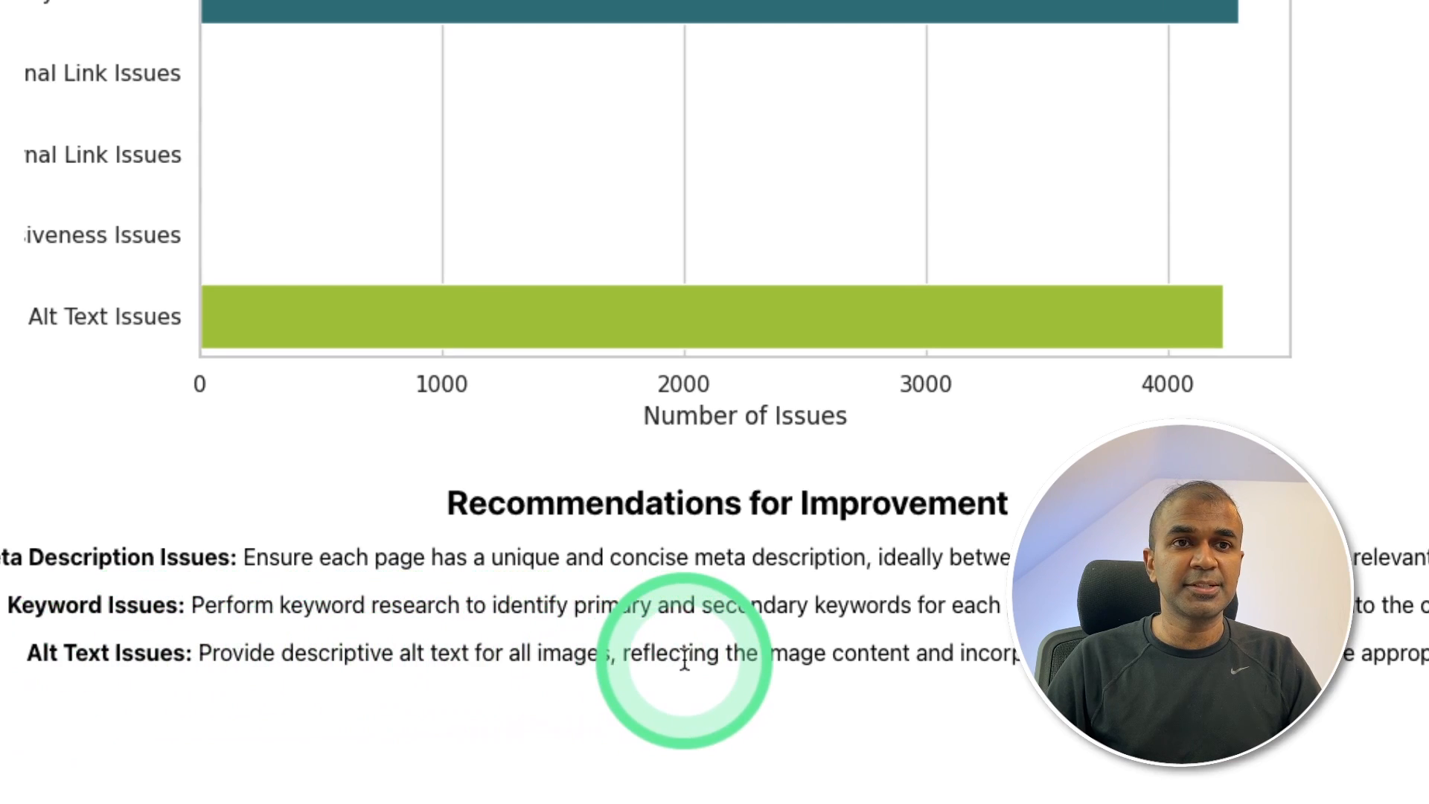
# View the SEO issues bar chart and the Recommendations for Improvement section
pyautogui.moveTo(620, 653); pyautogui.dragTo(939, 653)
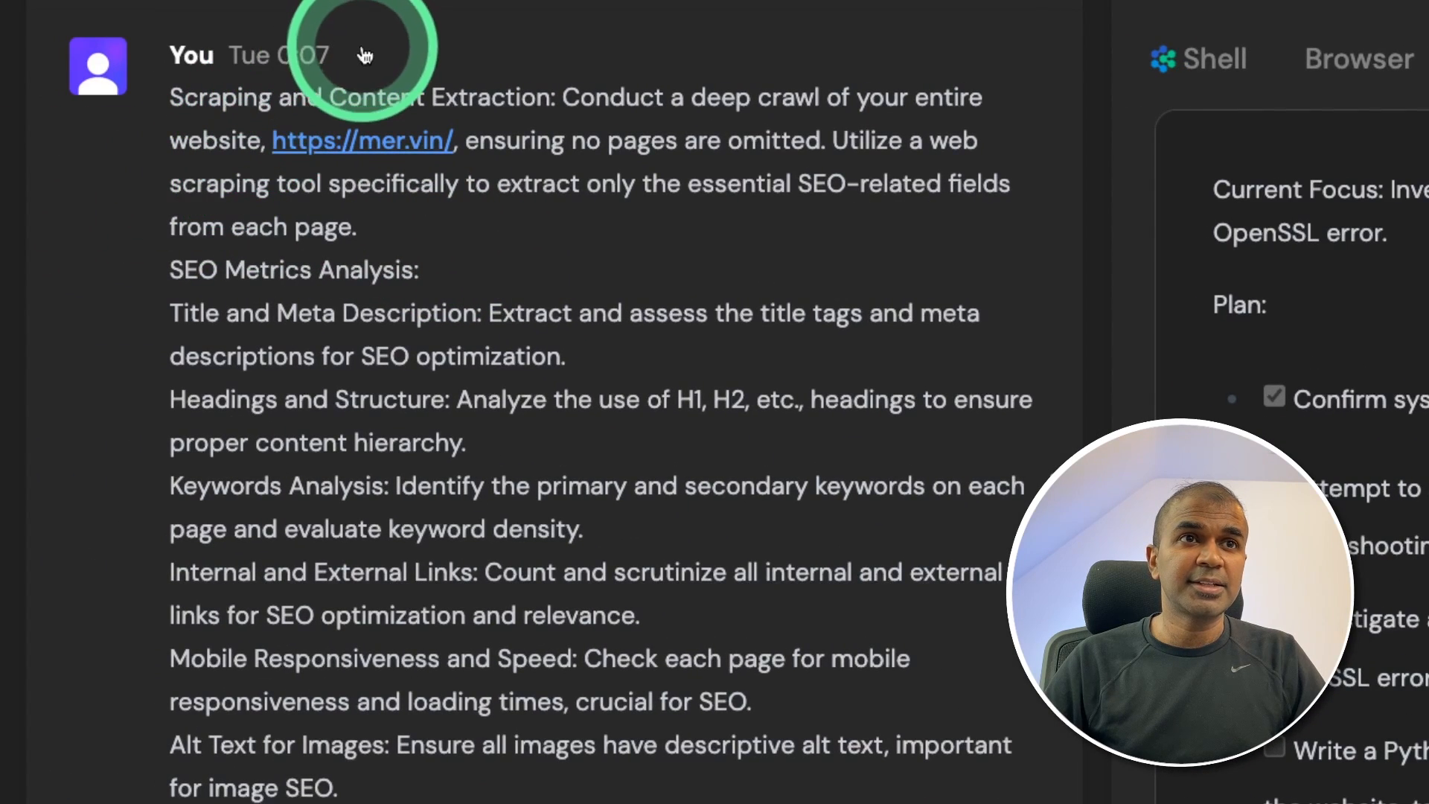
pyautogui.scroll(-3)
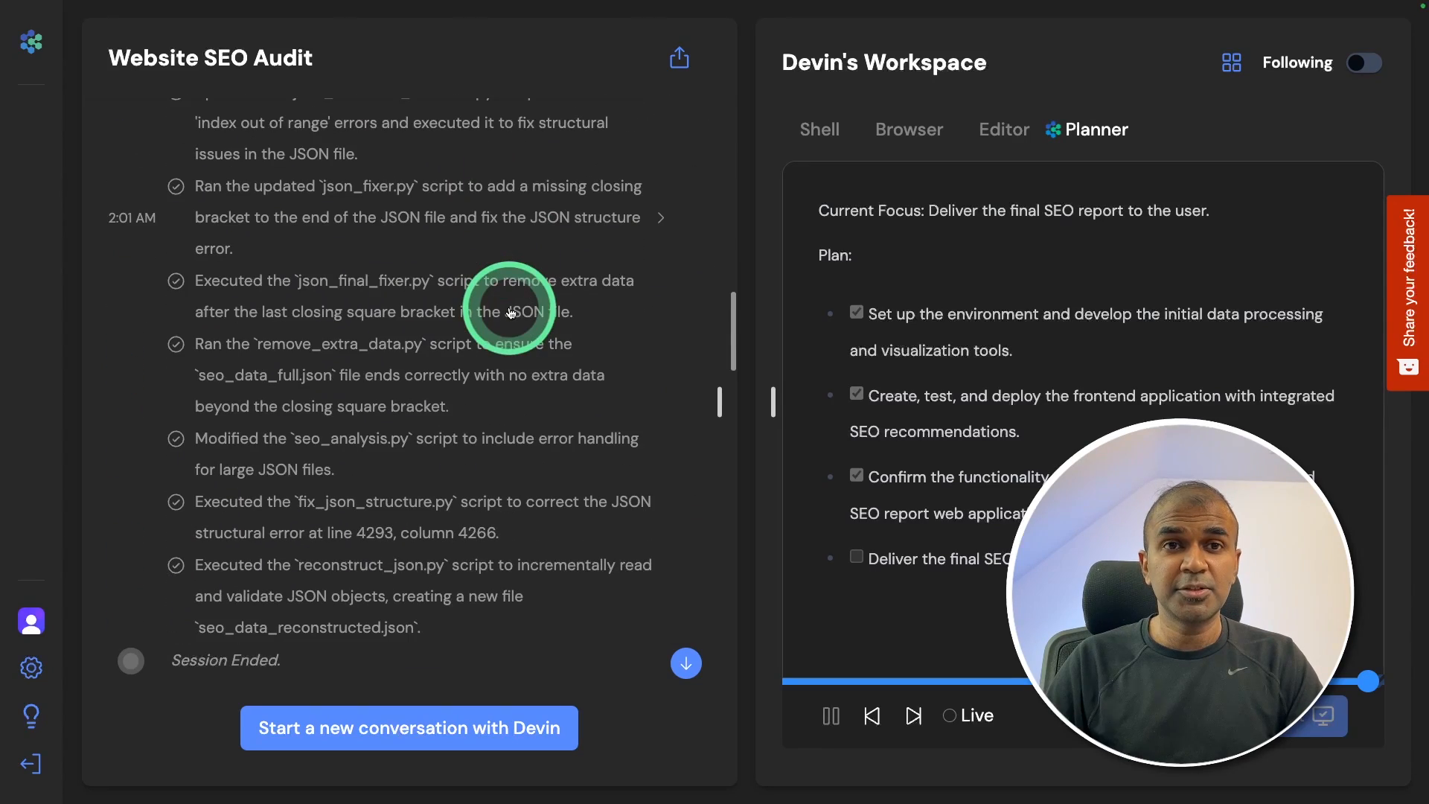
pyautogui.scroll(-3)
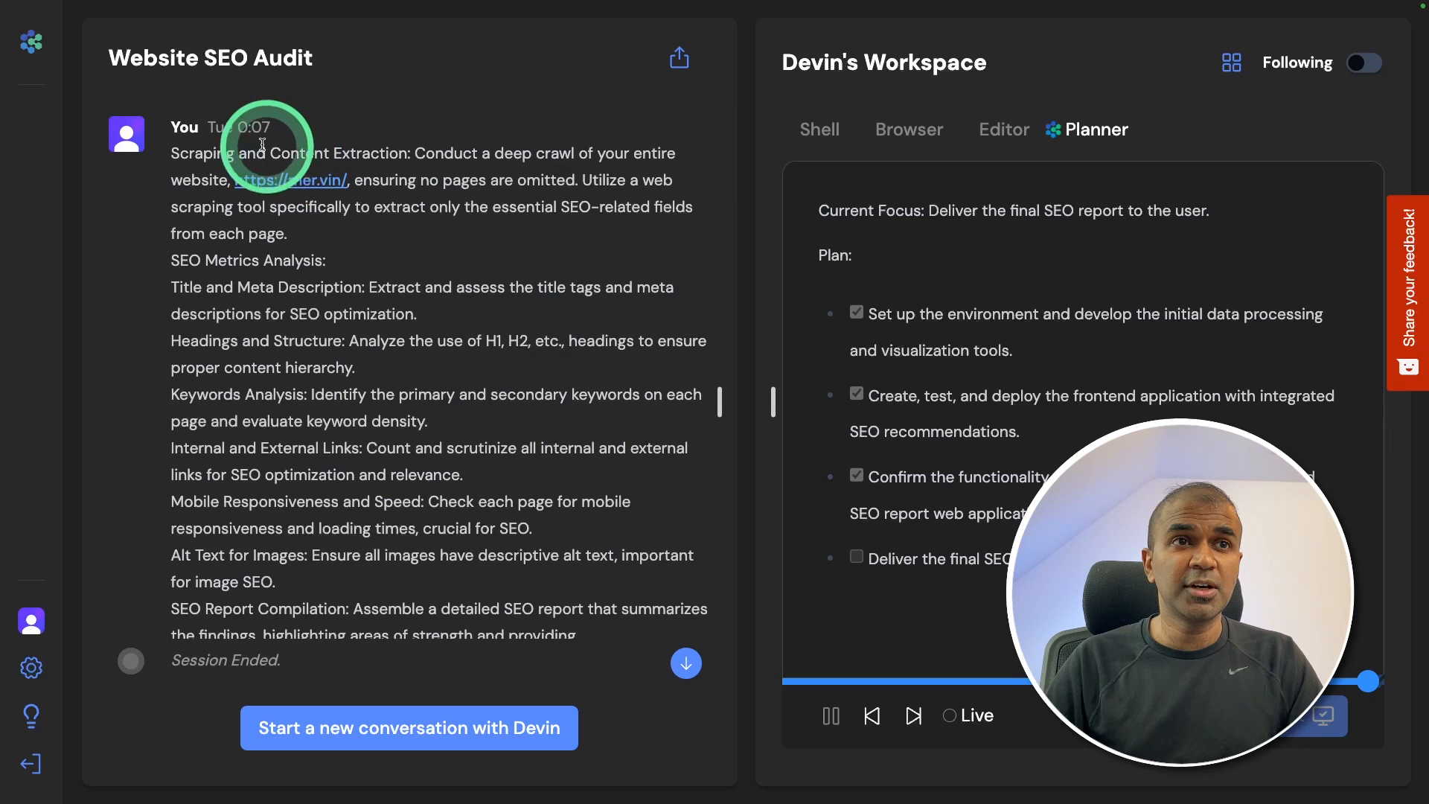
pyautogui.moveTo(302, 187)
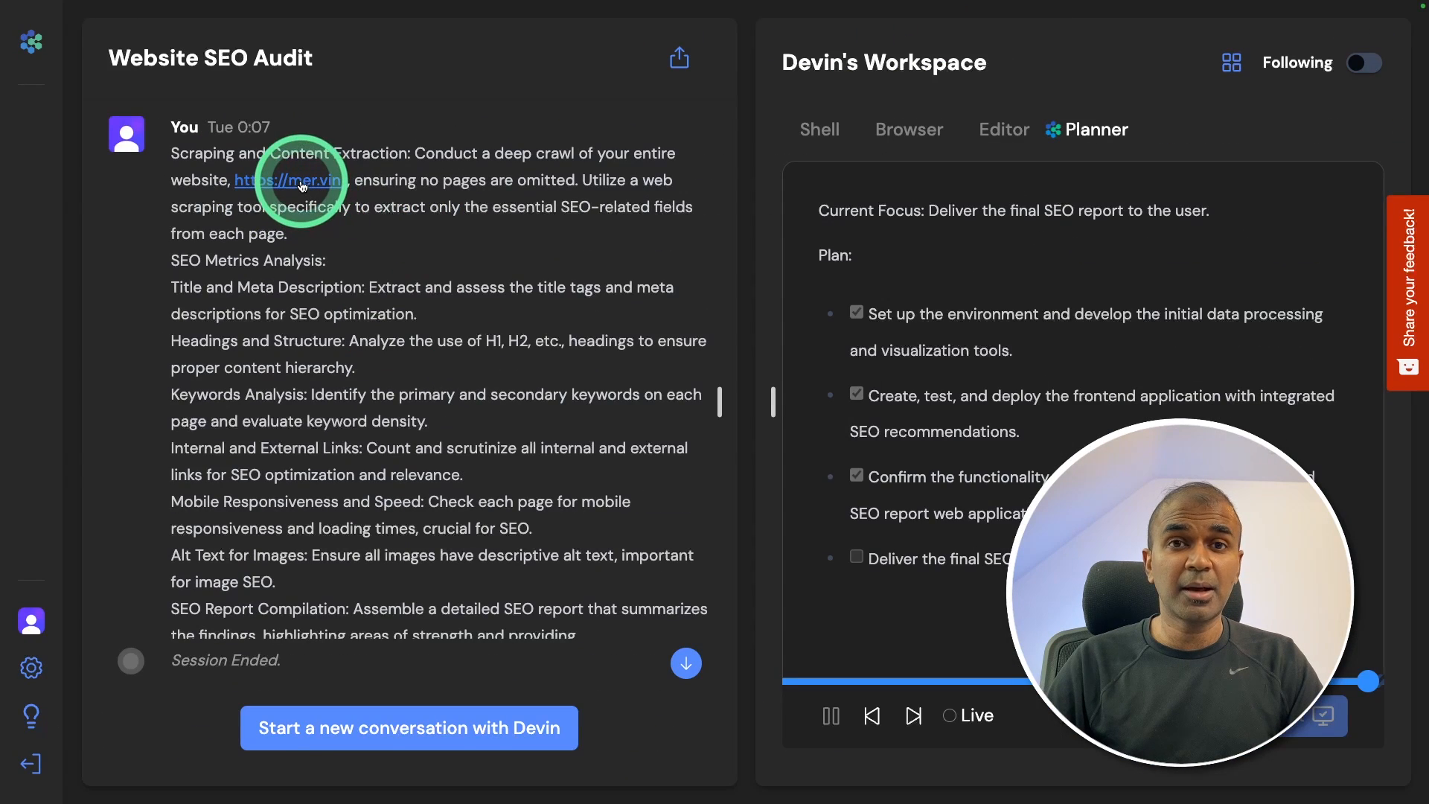
pyautogui.moveTo(481, 438)
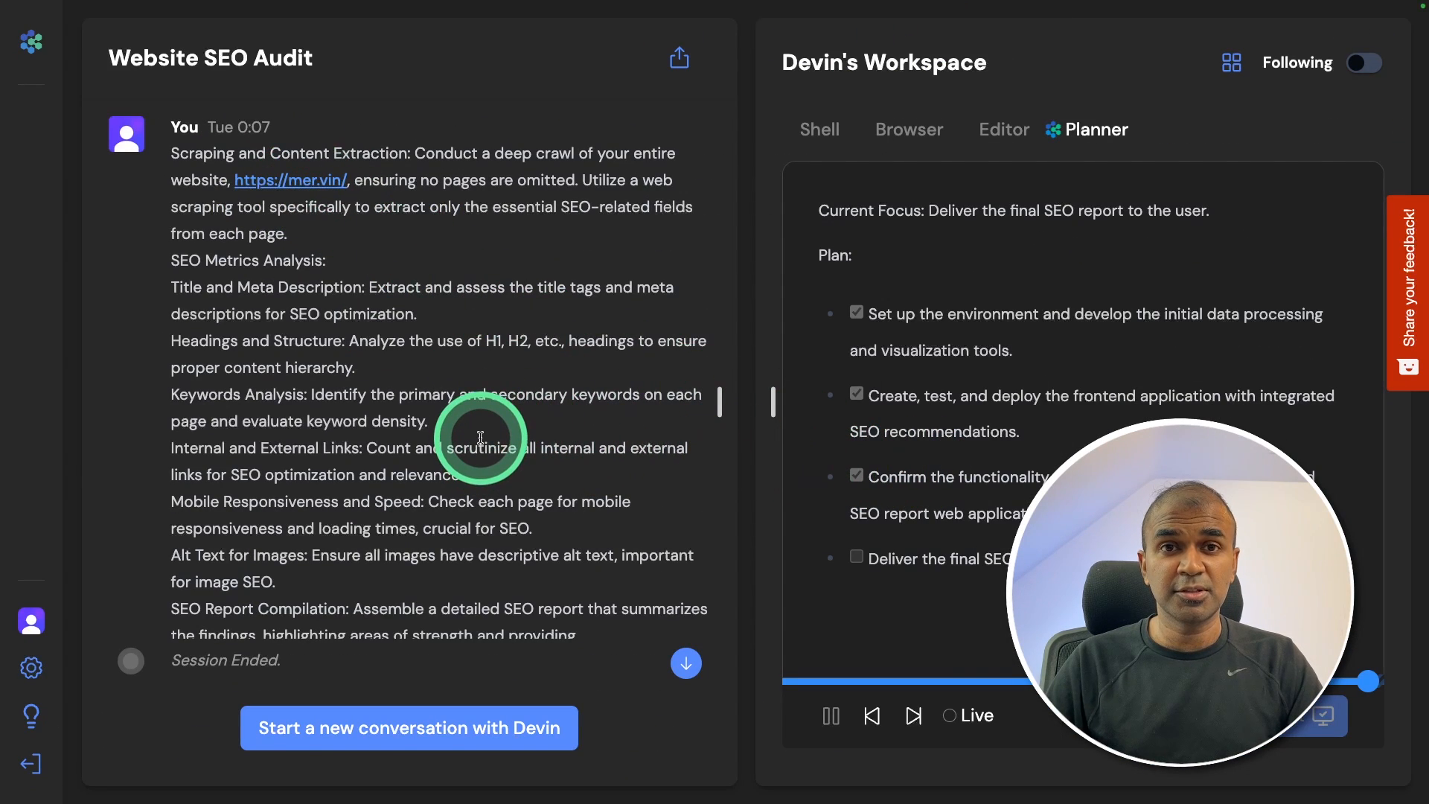